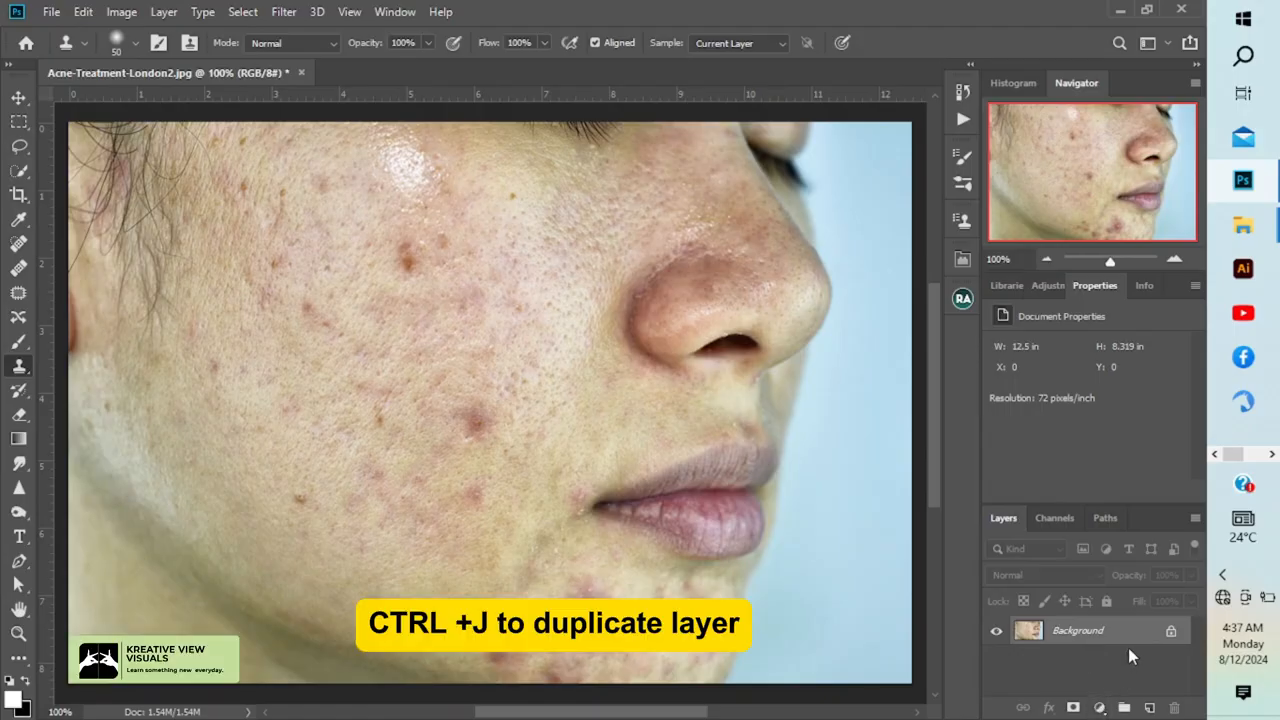
Duplicate the photo layer and add a Black & White adjustment with Reds lowered to about -67.
key("ctrl+j")
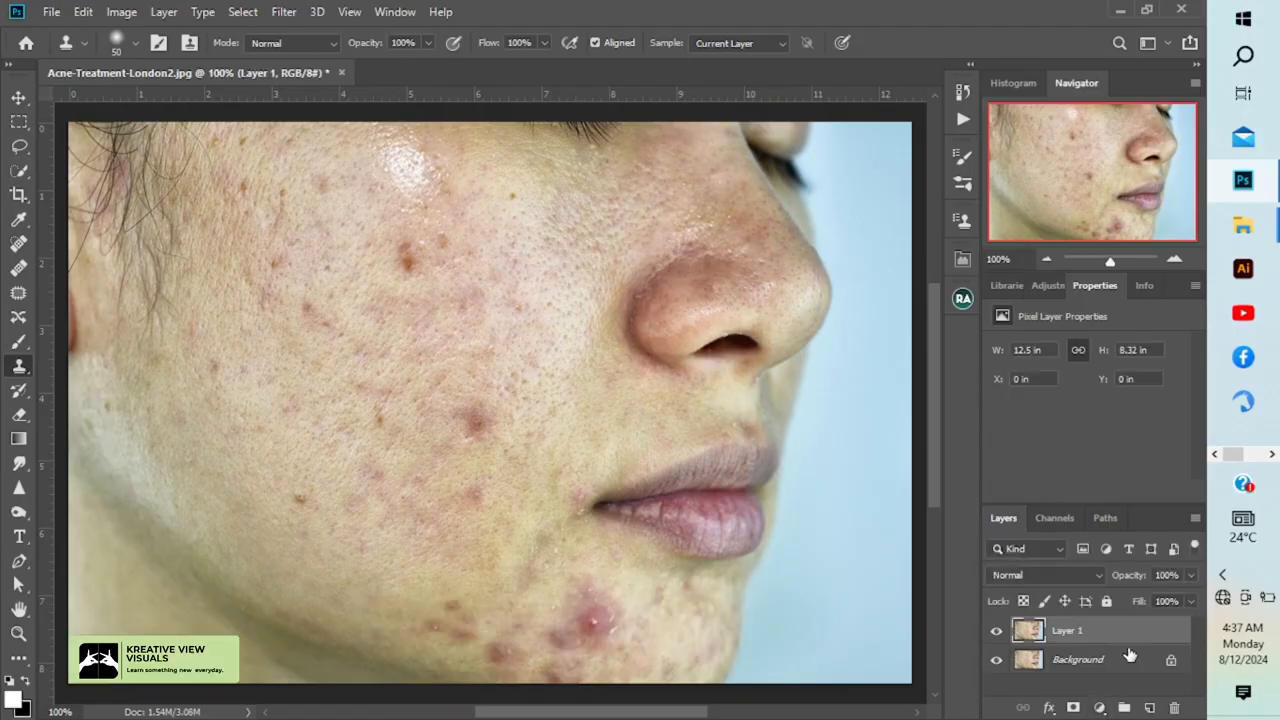
left_click(1098, 708)
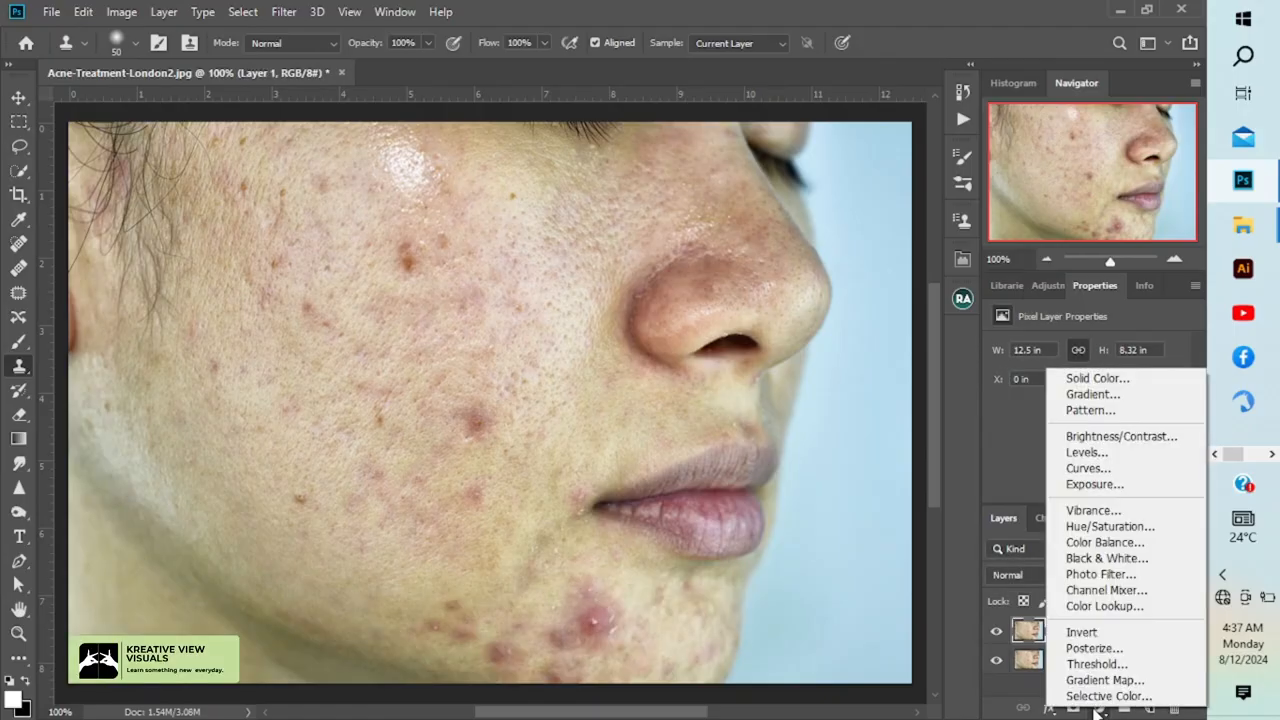
mouse_move(1108, 558)
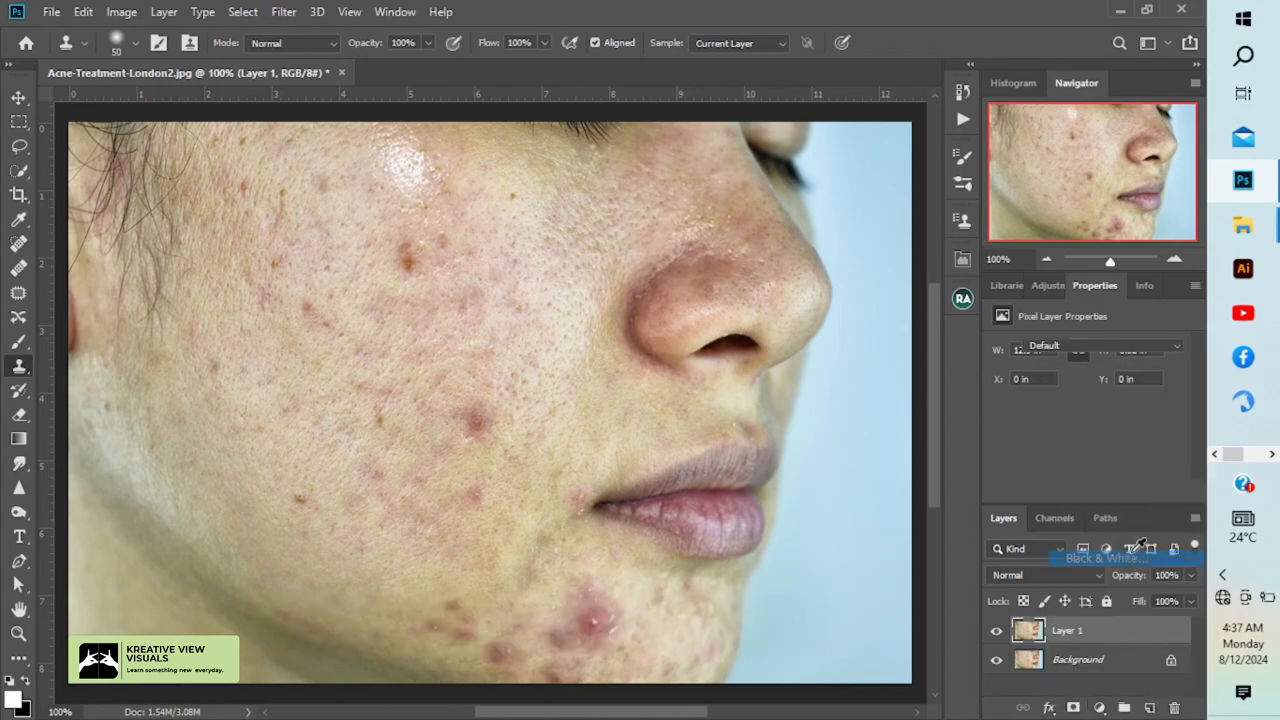
left_click(1104, 558)
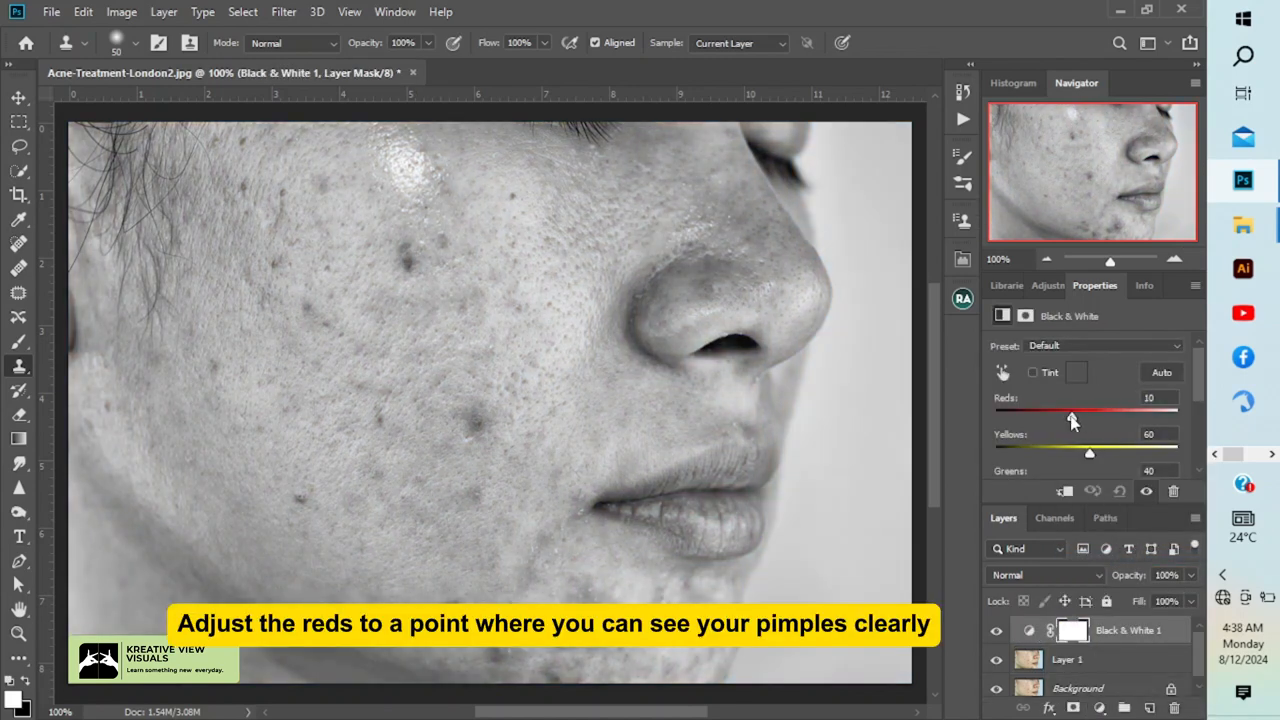
left_click_drag(1070, 414, 1036, 414)
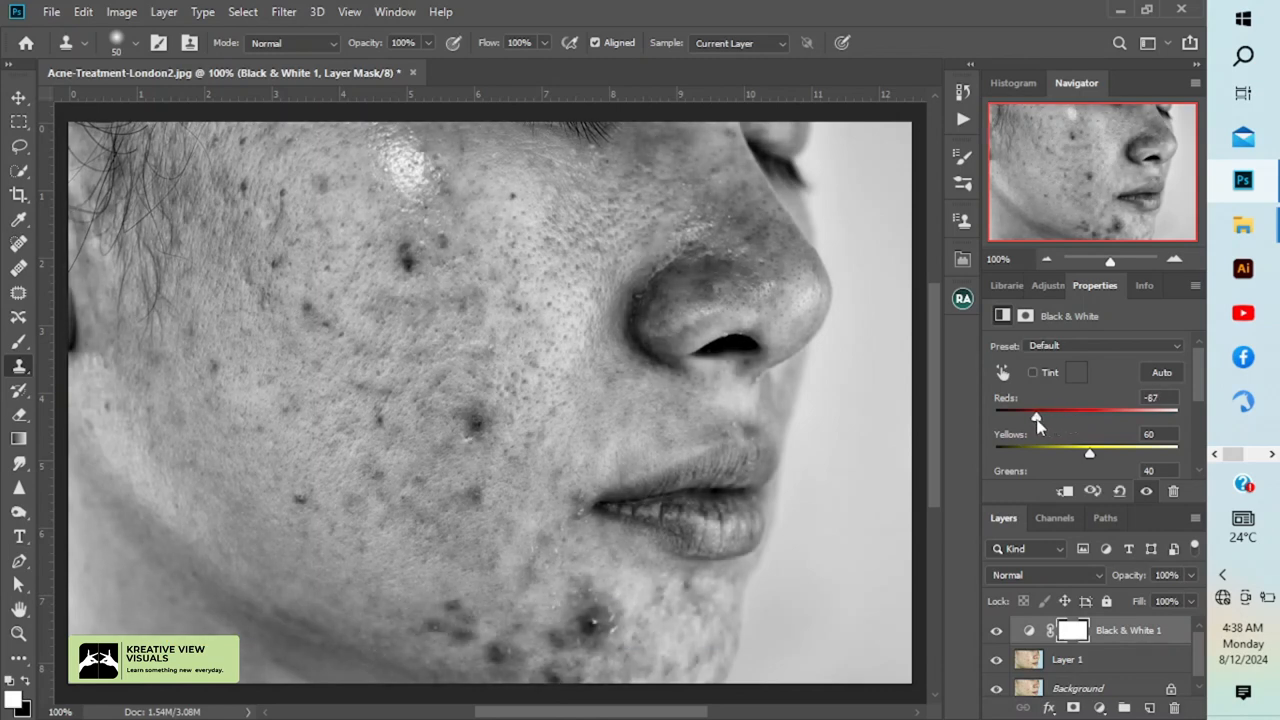
mouse_move(1036, 420)
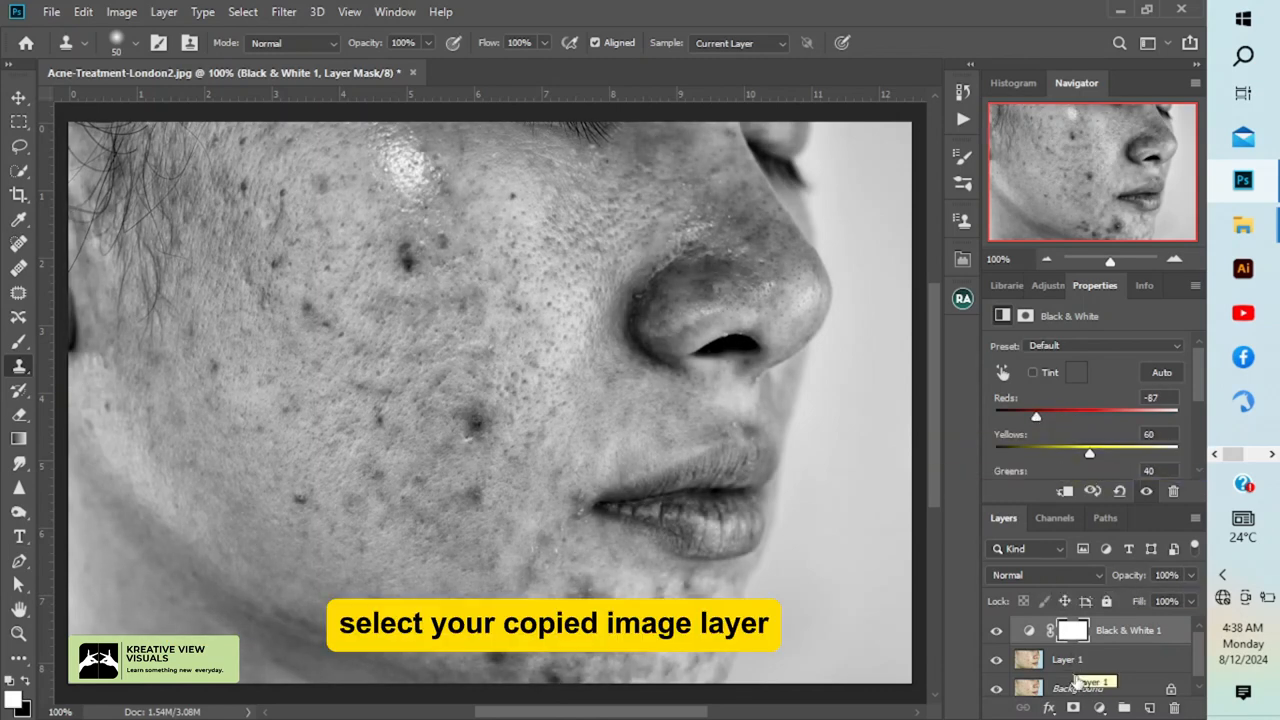
Patch the chin blemish with clean skin on Layer 1, then remove the Black & White adjustment.
left_click(1068, 660)
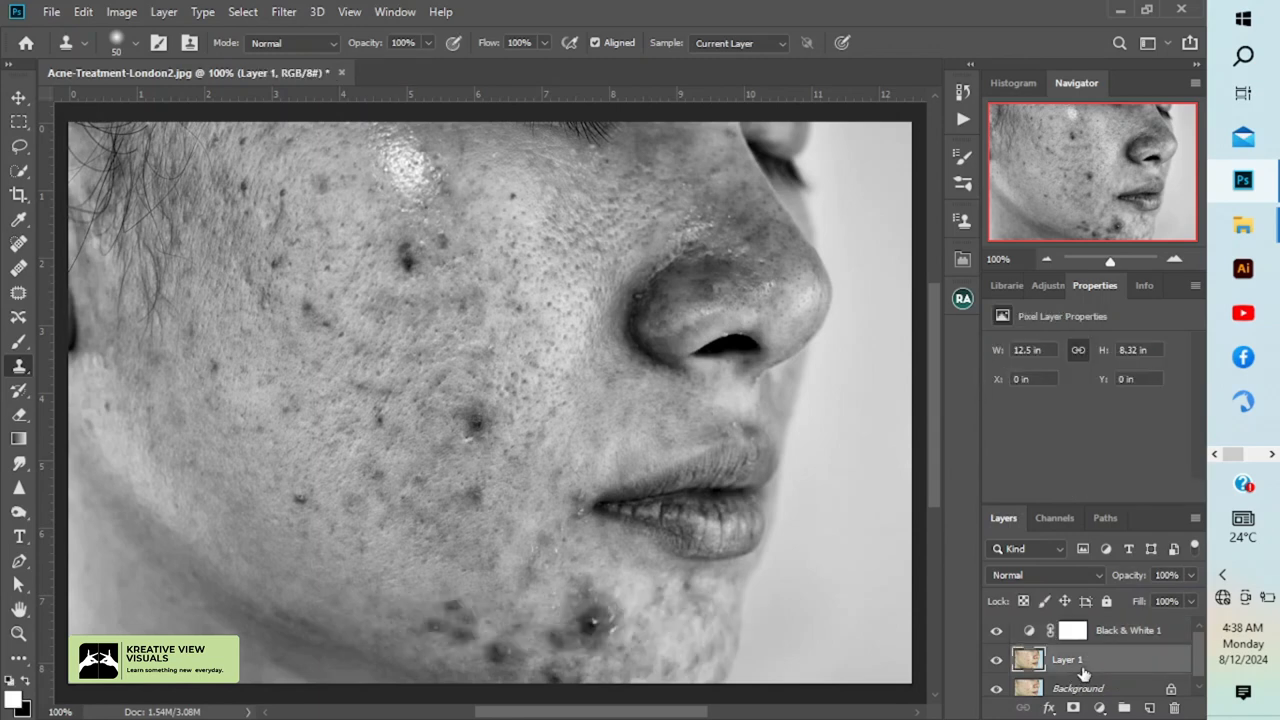
mouse_move(1084, 672)
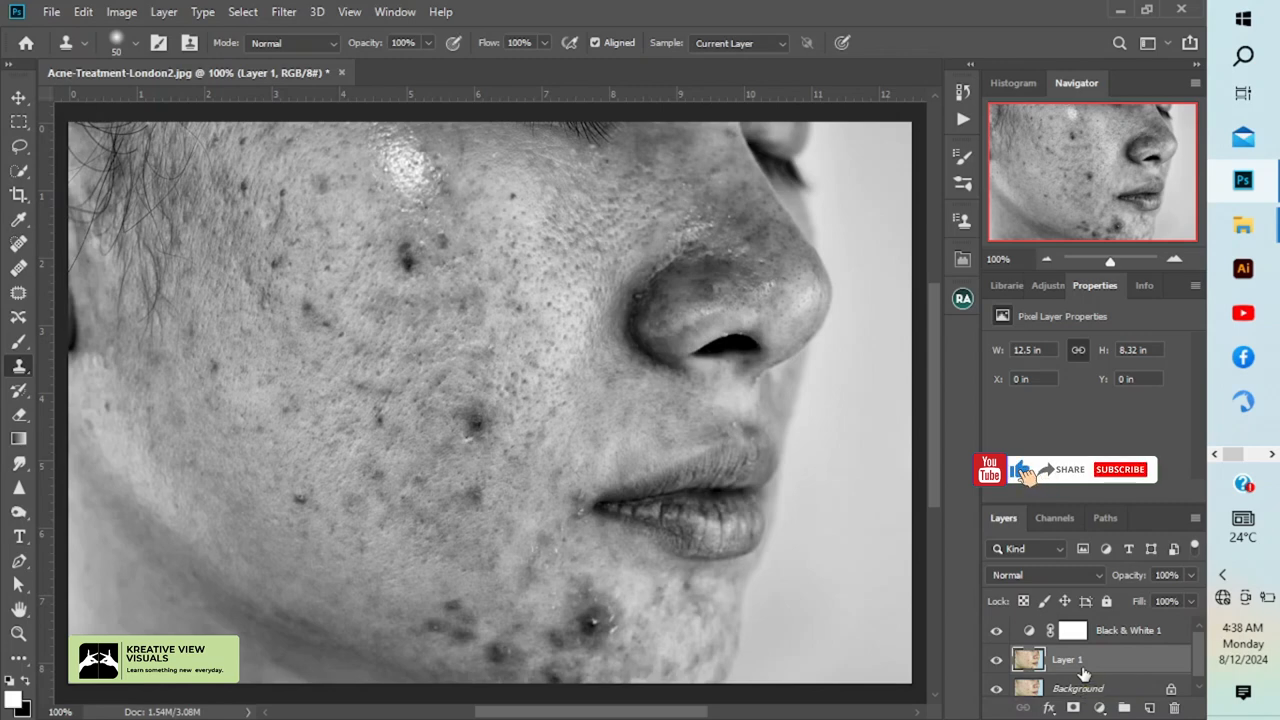
mouse_move(108, 442)
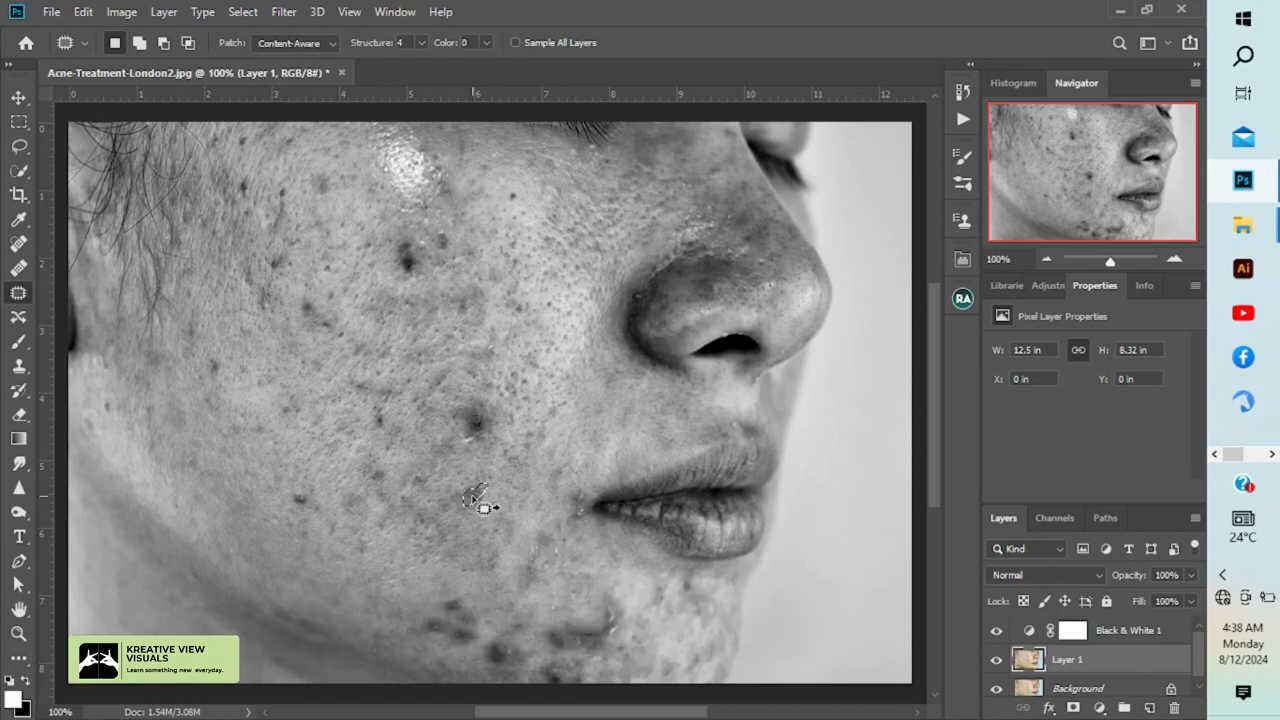
mouse_move(484, 424)
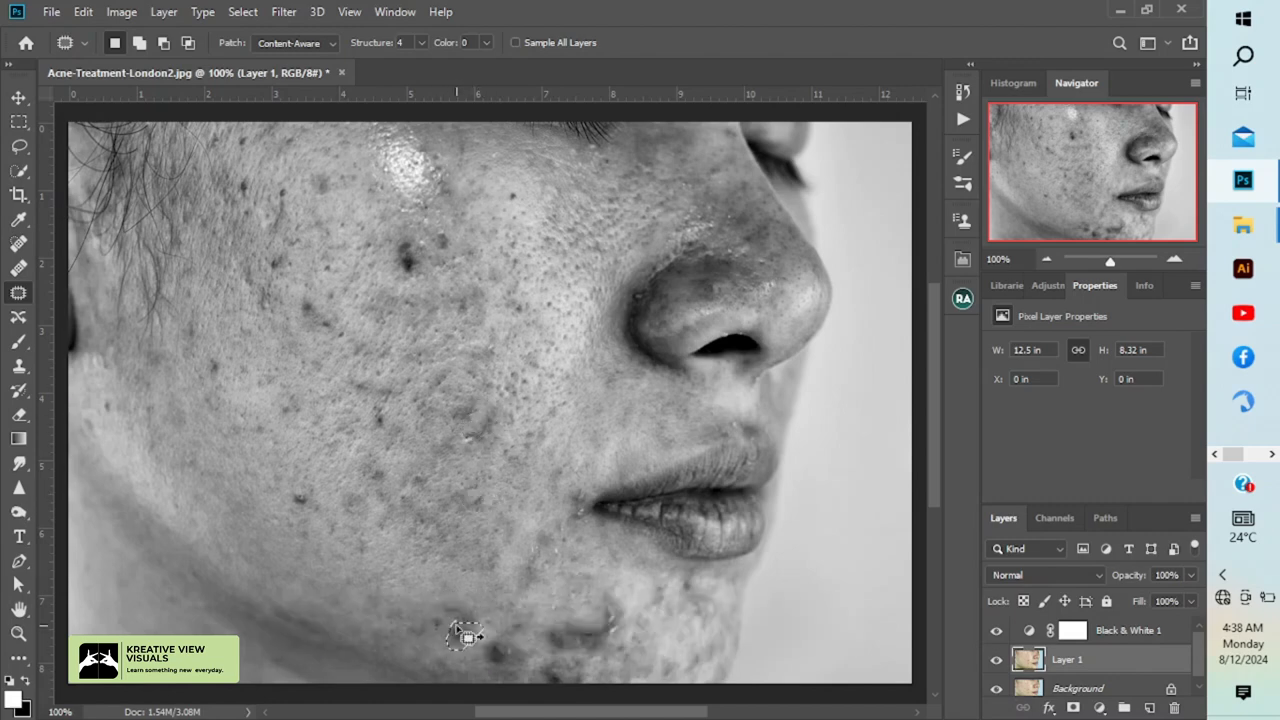
left_click_drag(464, 636, 600, 636)
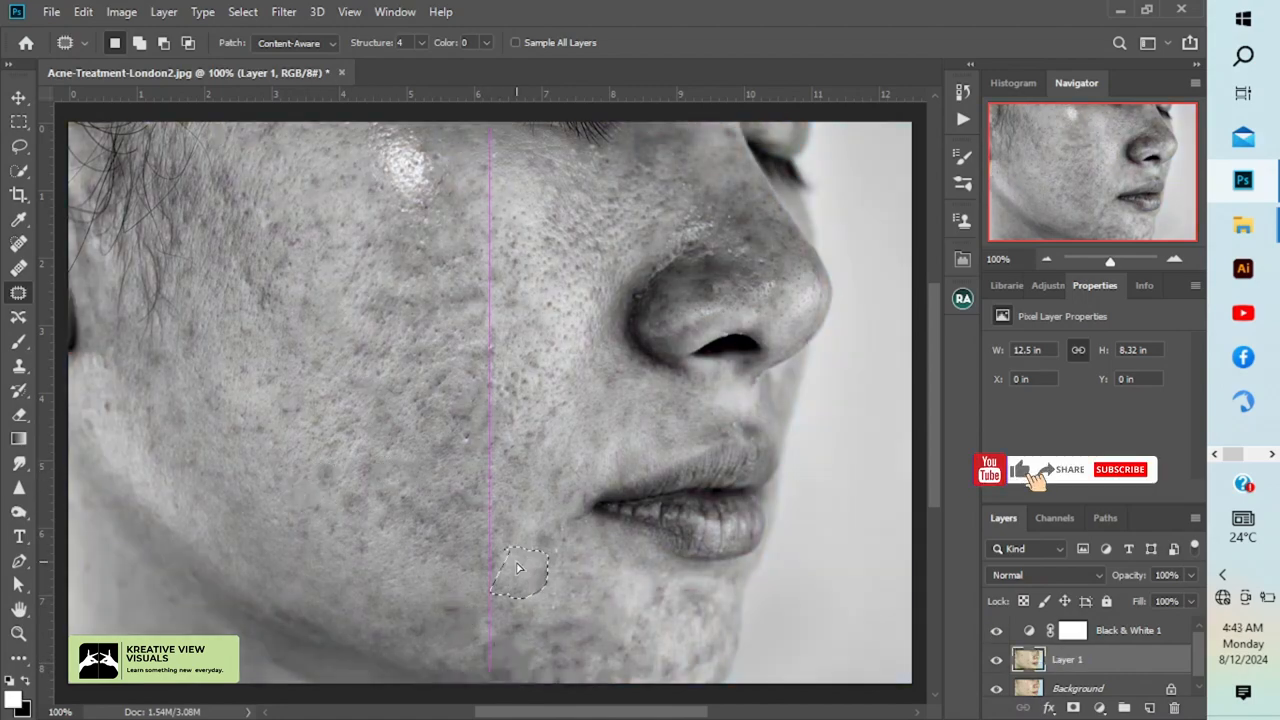
left_click(996, 630)
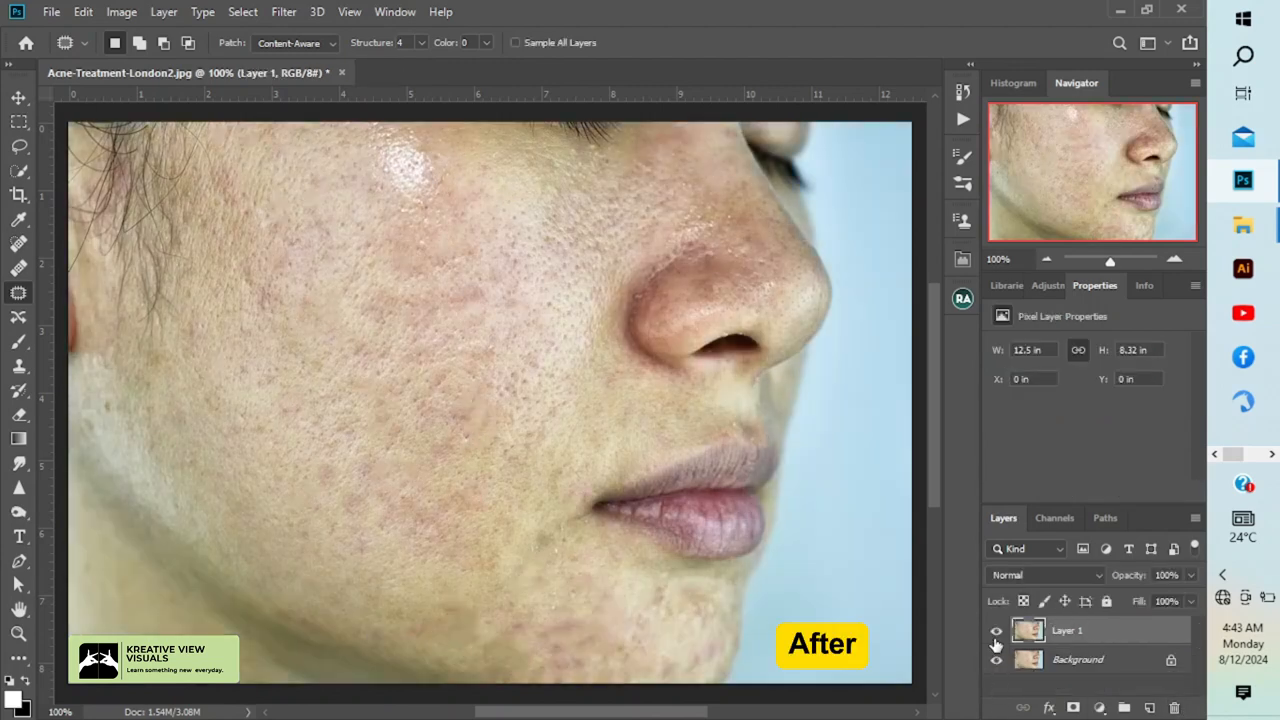
left_click(996, 630)
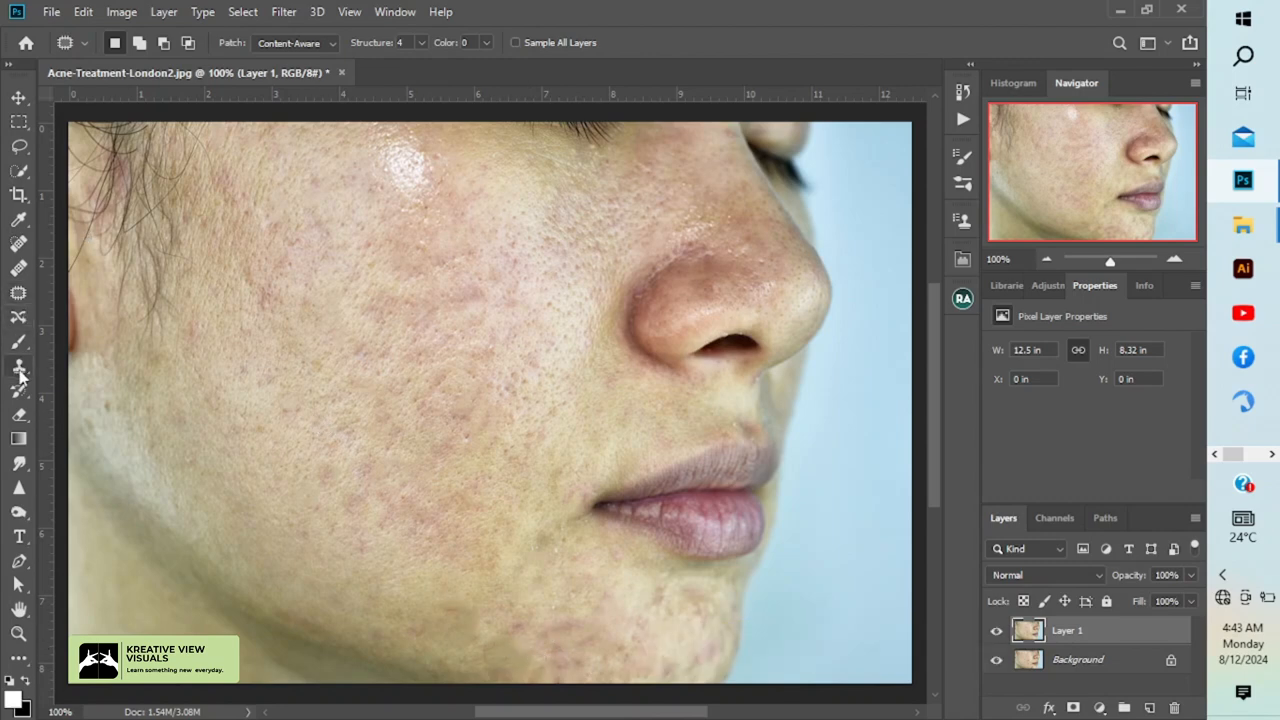
left_click(18, 364)
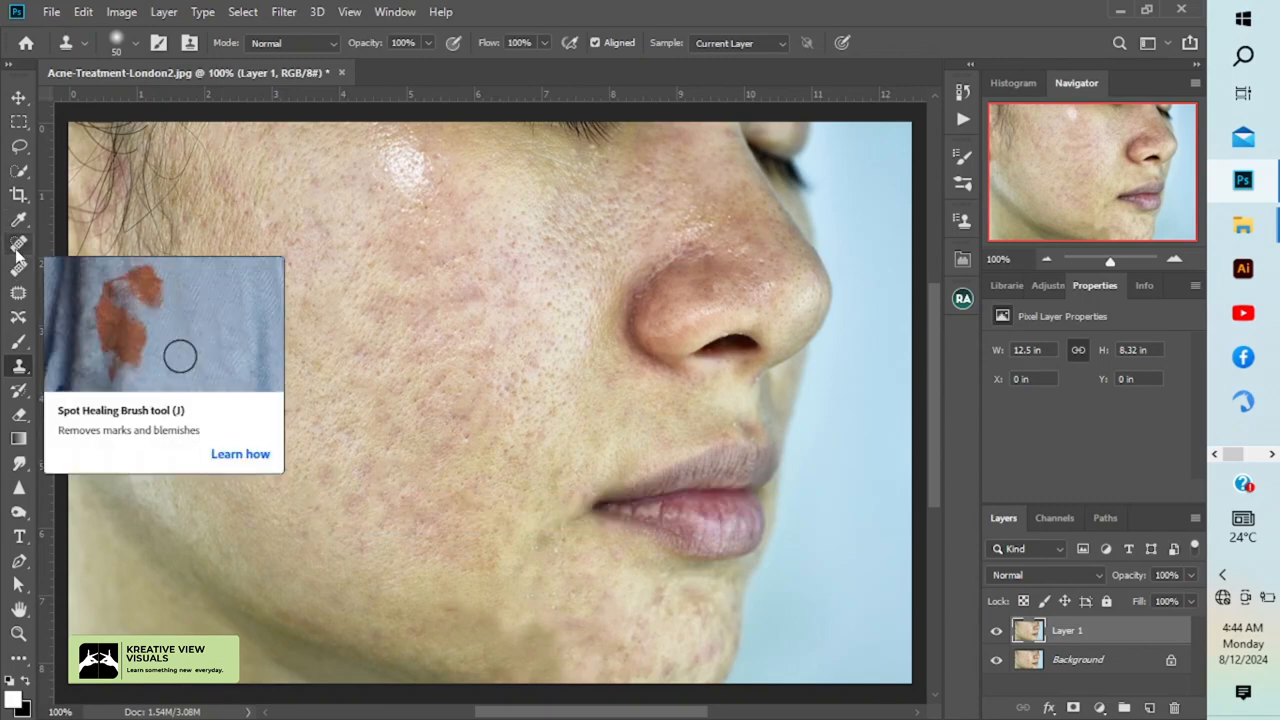
Select the Spot Healing Brush and set its size to about 35 px for the cheek marks.
left_click(18, 244)
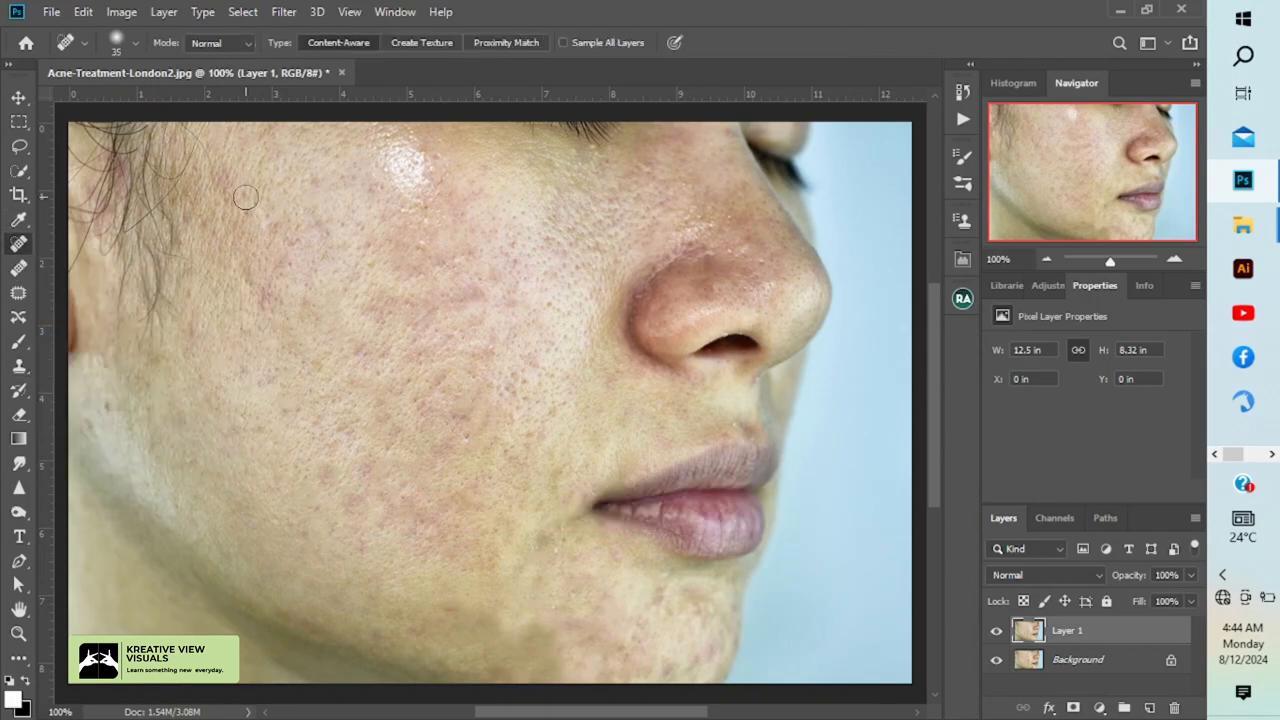
left_click(134, 42)
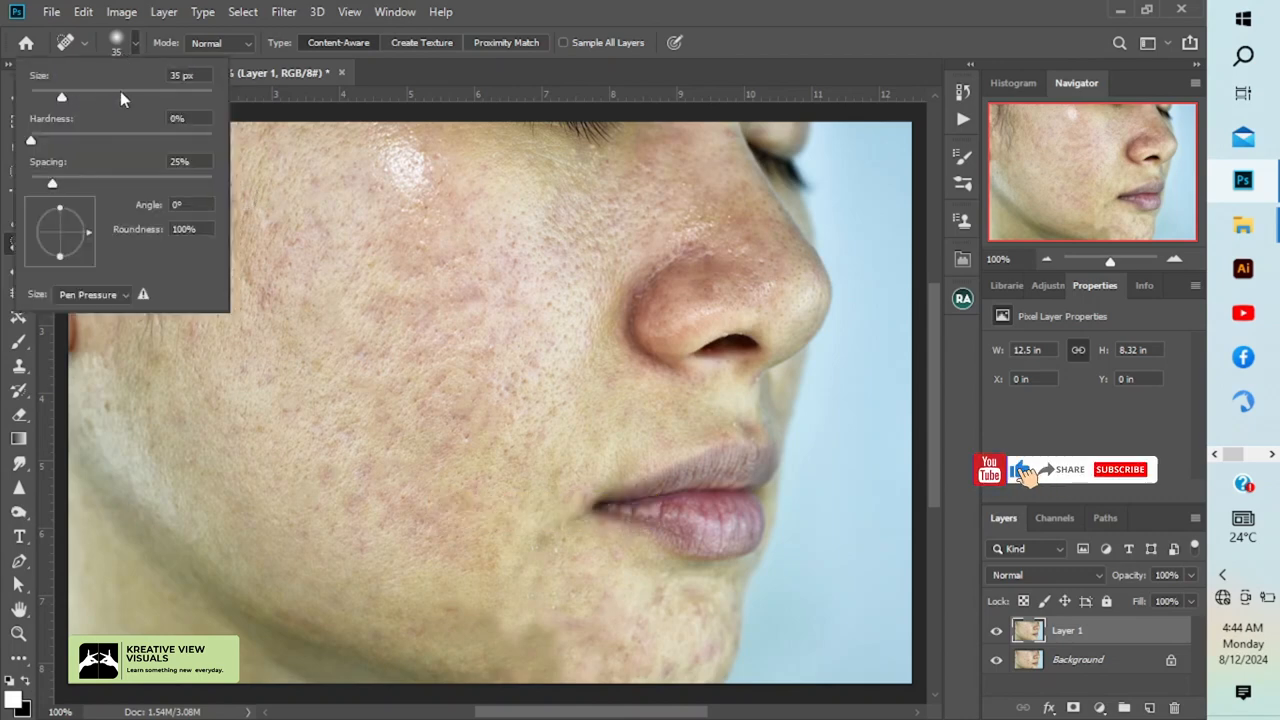
mouse_move(50, 168)
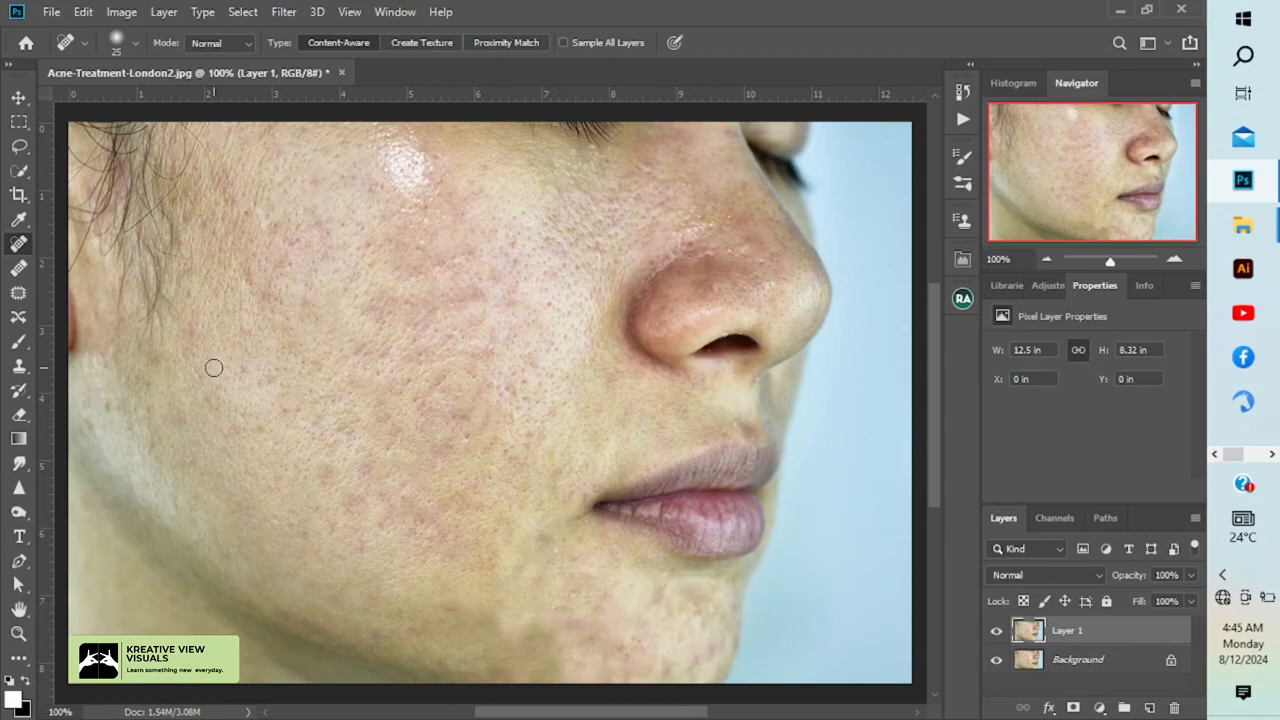
Duplicate the retouched layer, invert it and set its blend mode to Vivid Light.
key("ctrl+j")
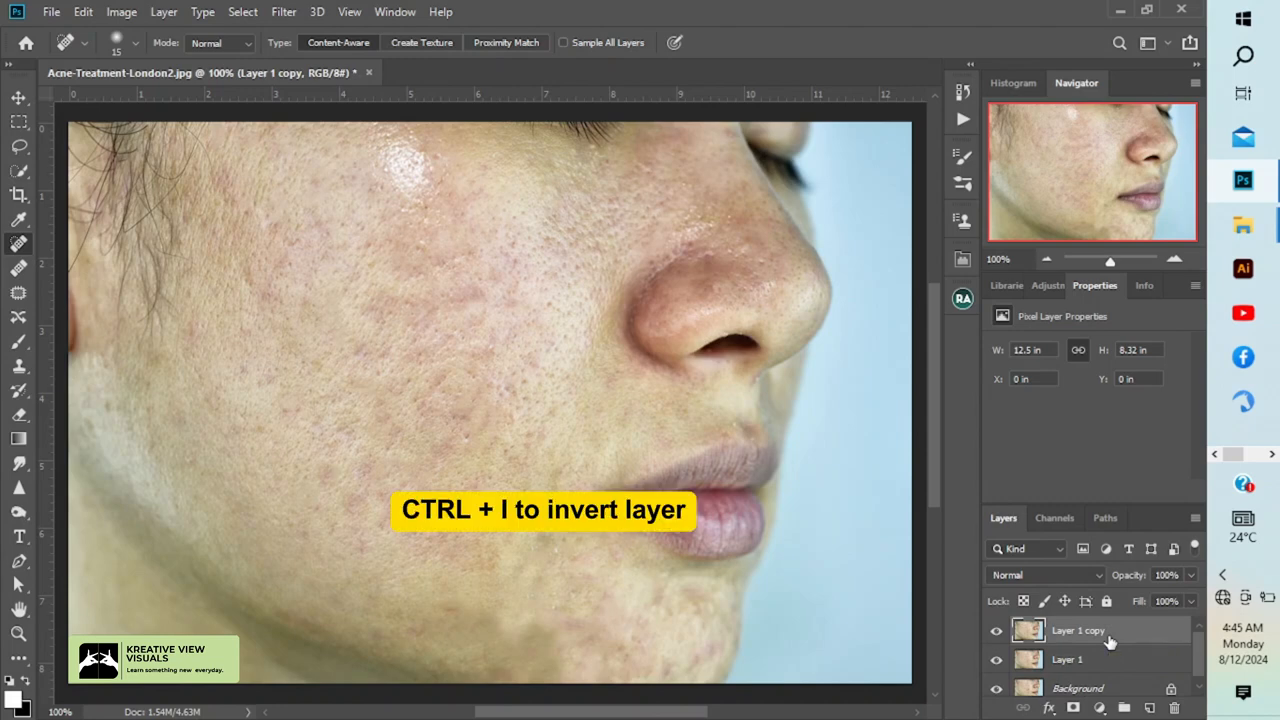
key("ctrl+i")
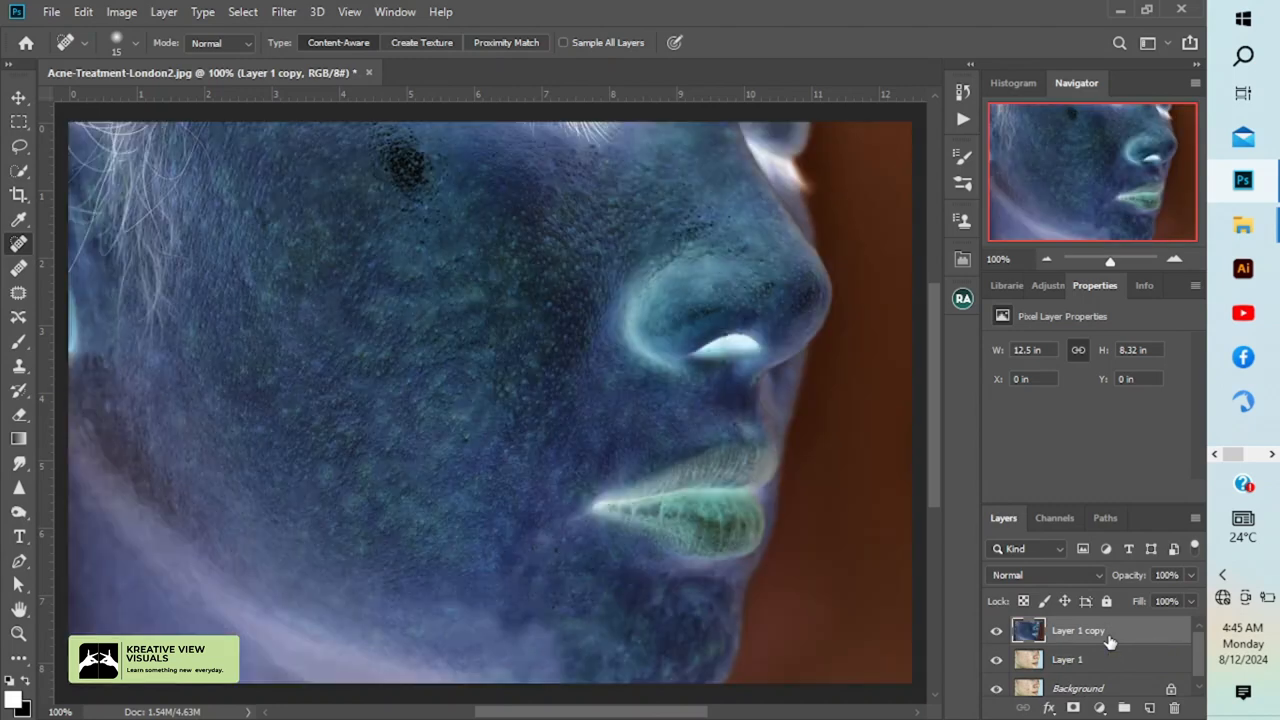
left_click(1044, 574)
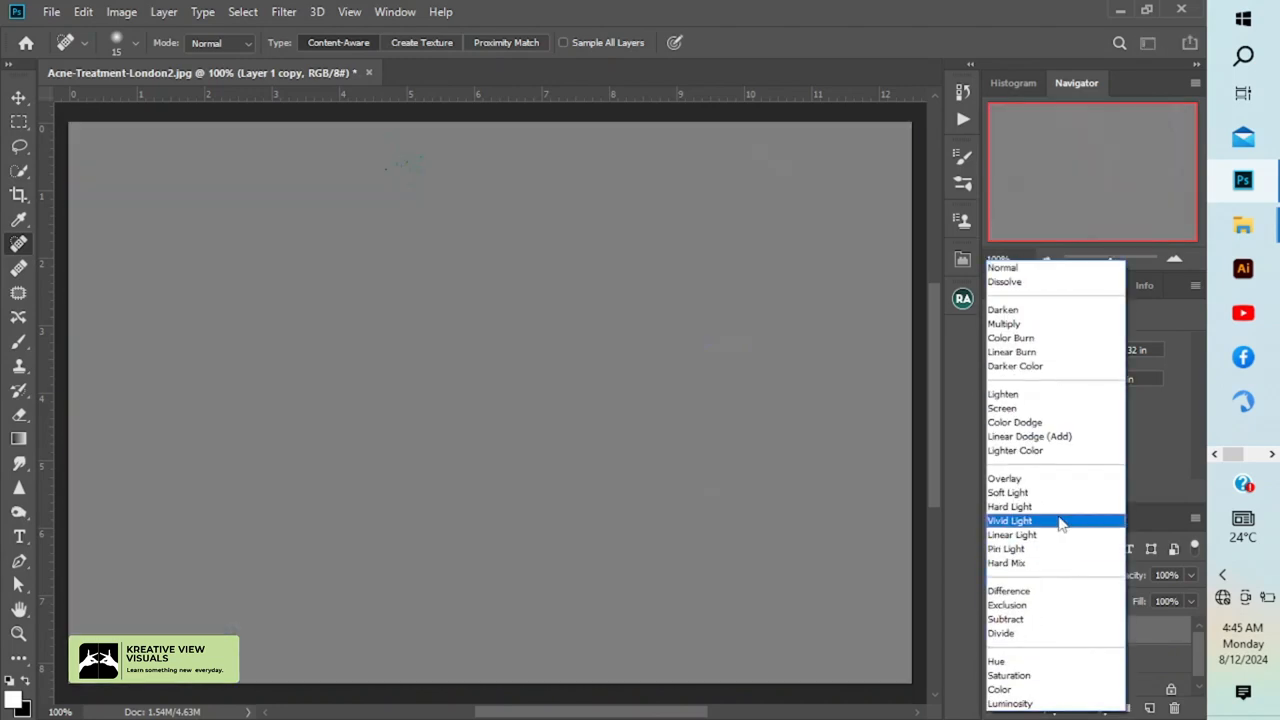
left_click(1008, 520)
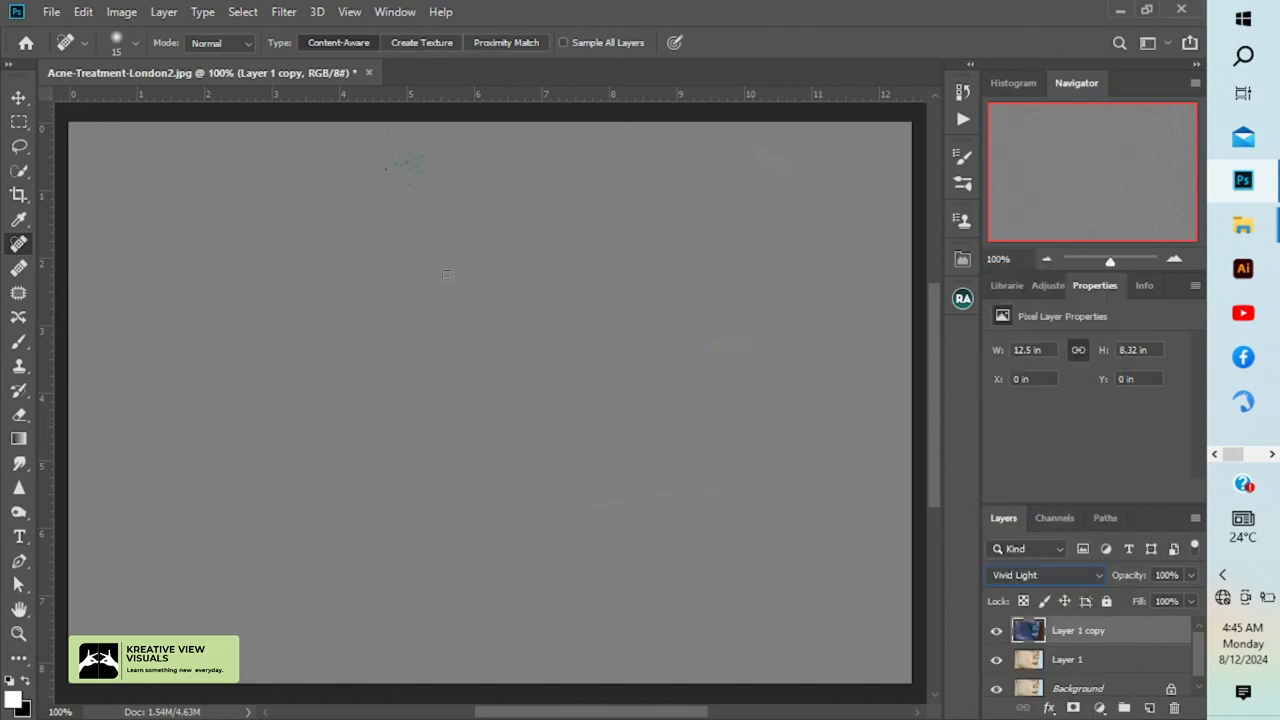
left_click(284, 12)
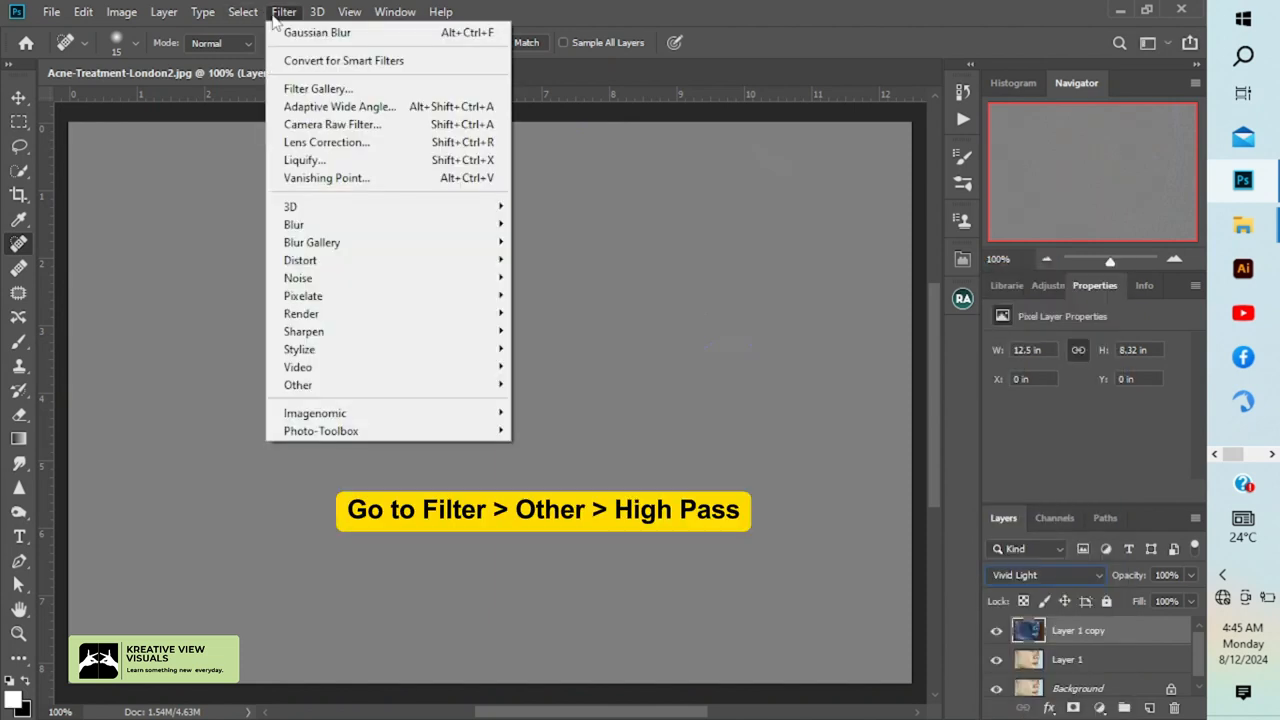
mouse_move(372, 384)
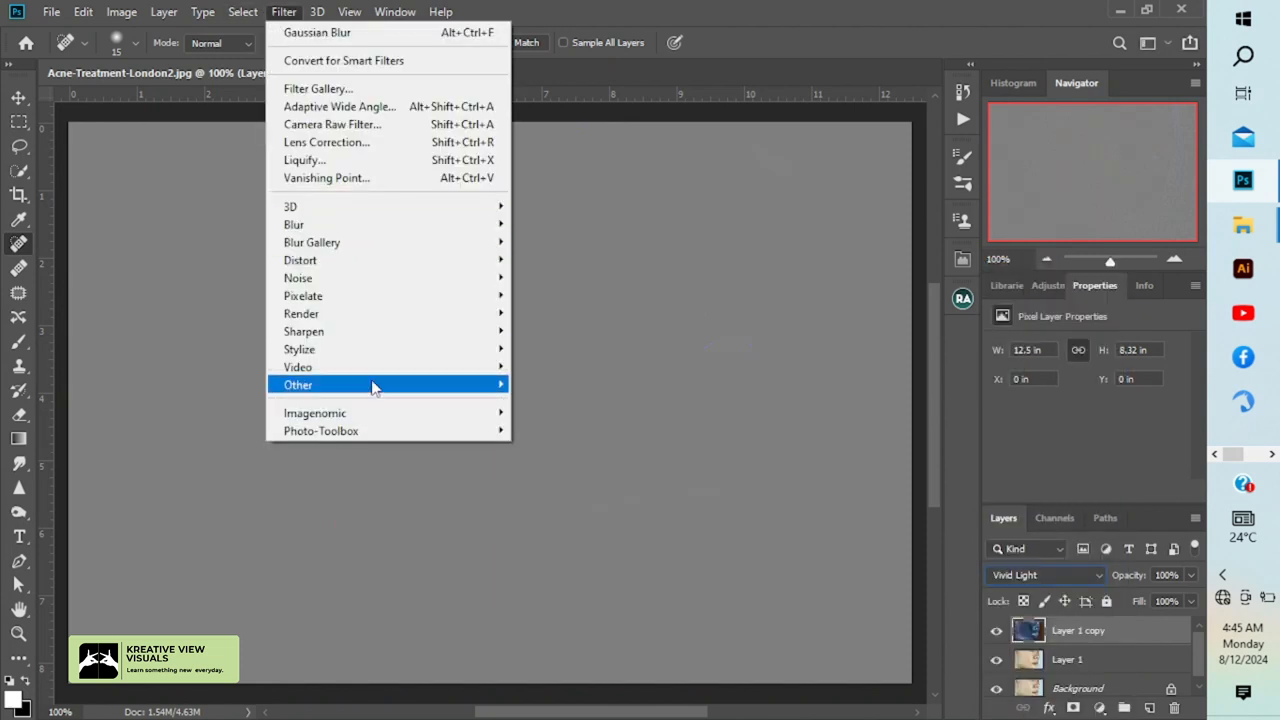
Apply a High Pass filter with an 8.6-pixel radius to the Vivid Light copy.
left_click(298, 384)
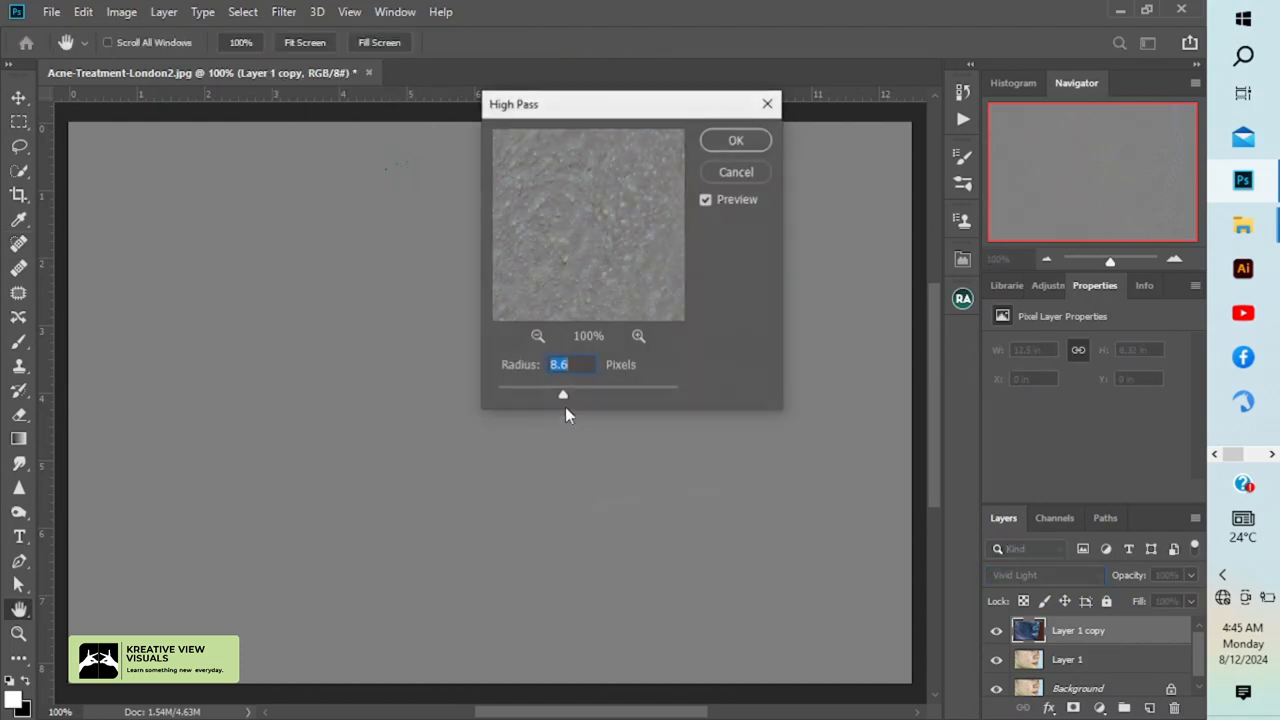
left_click(706, 200)
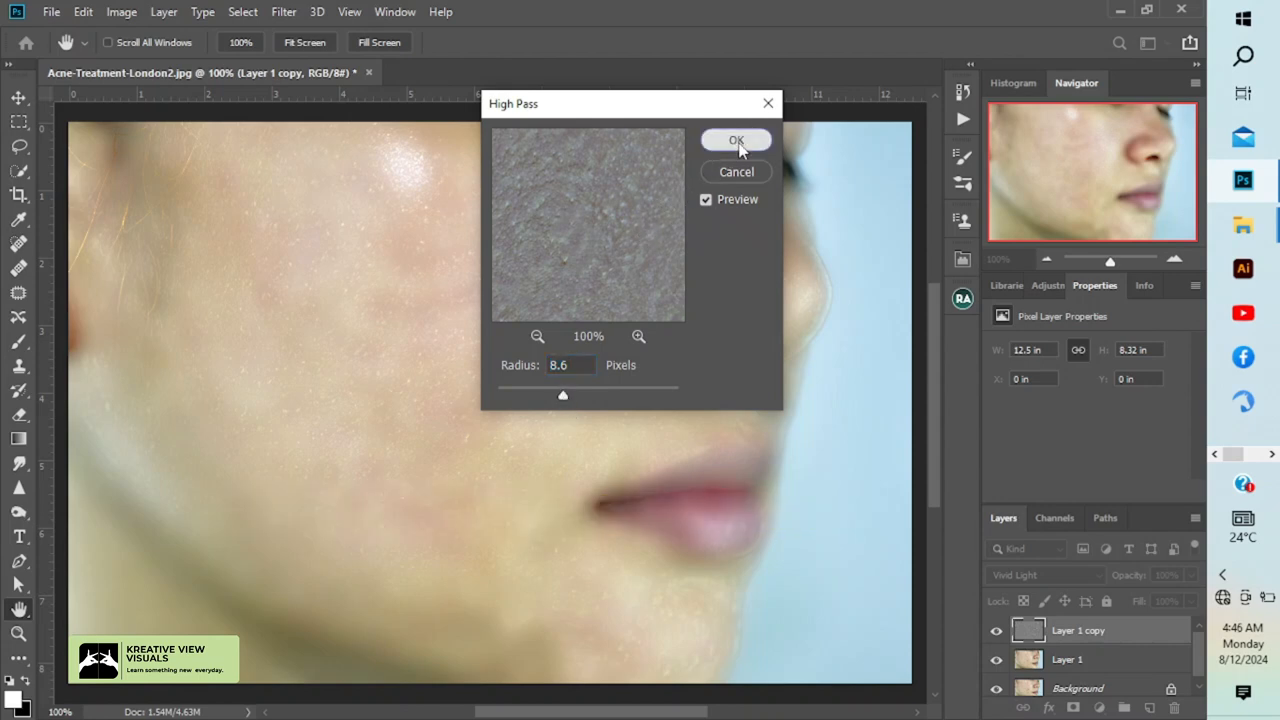
left_click(736, 140)
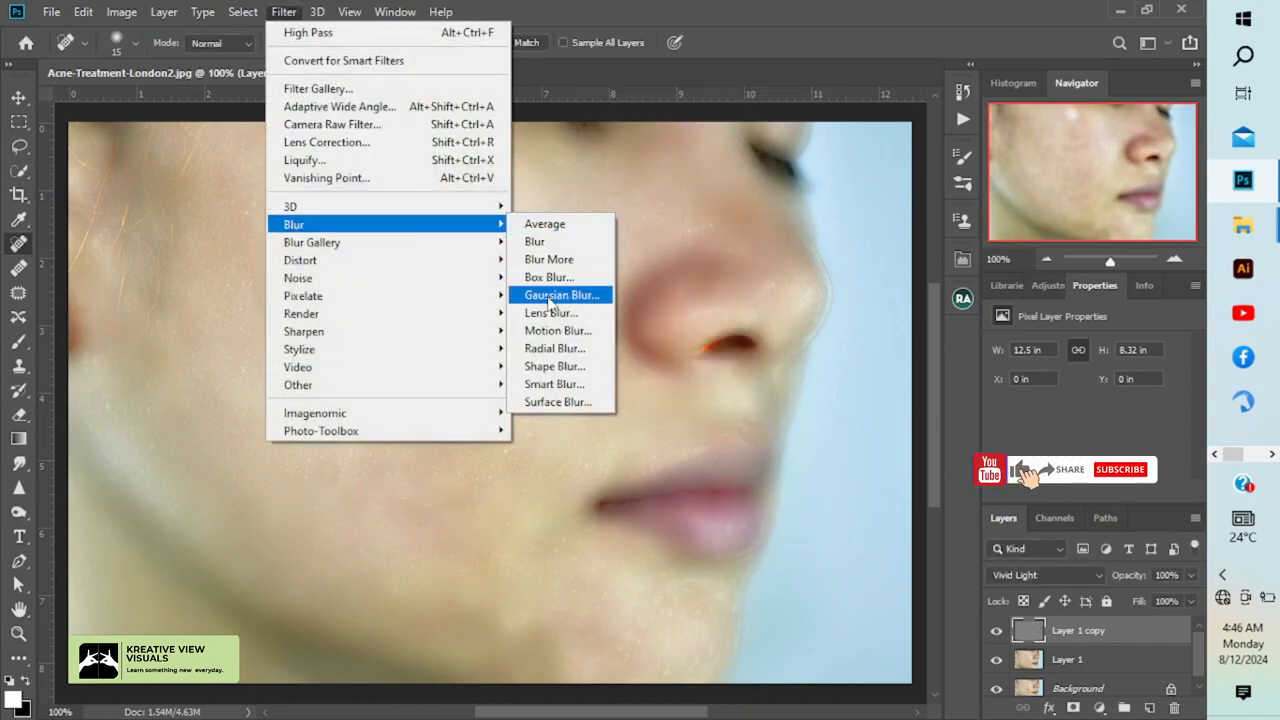
Apply a Gaussian Blur, tuning the radius slider up to 5.2 pixels while previewing.
left_click(560, 294)
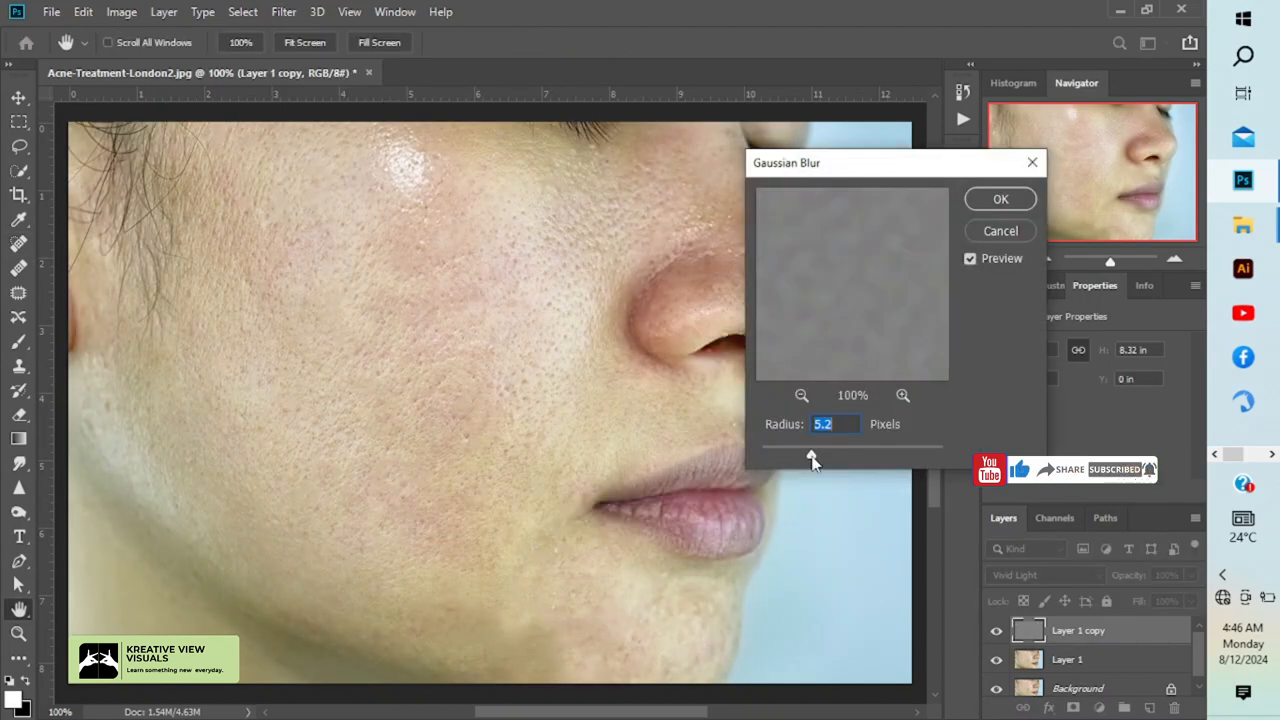
left_click_drag(810, 460, 756, 460)
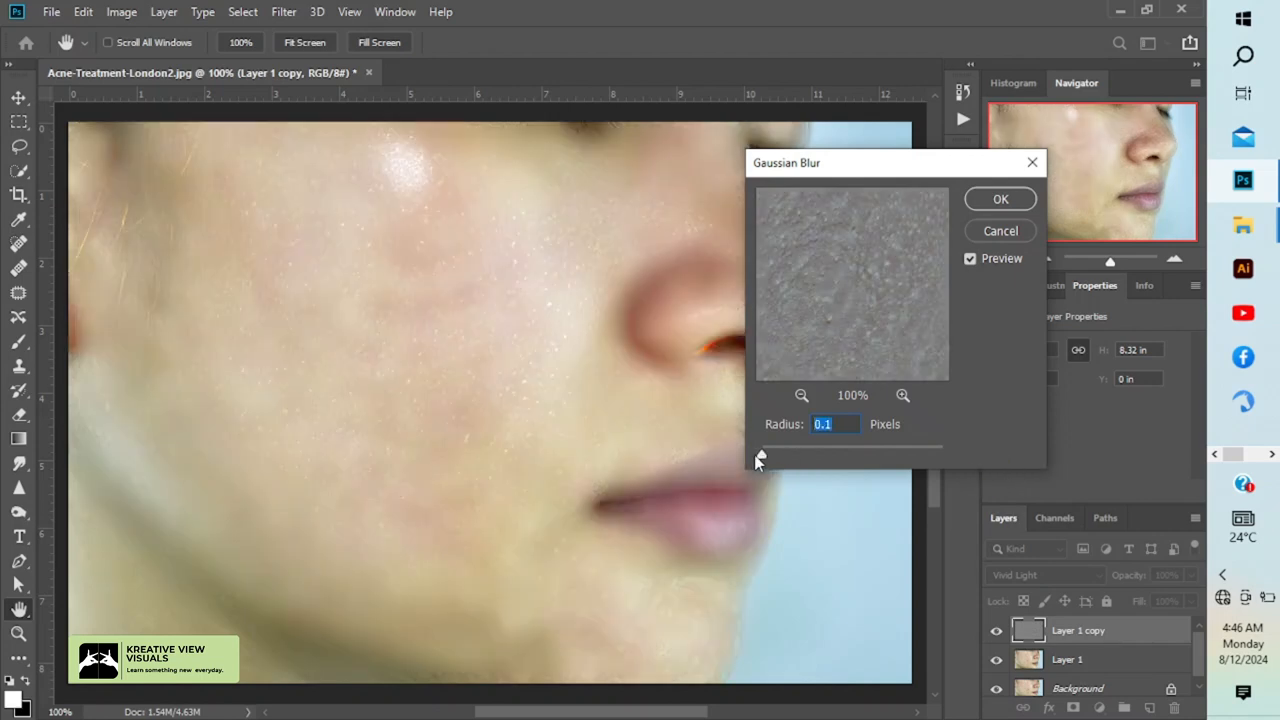
left_click_drag(748, 460, 772, 460)
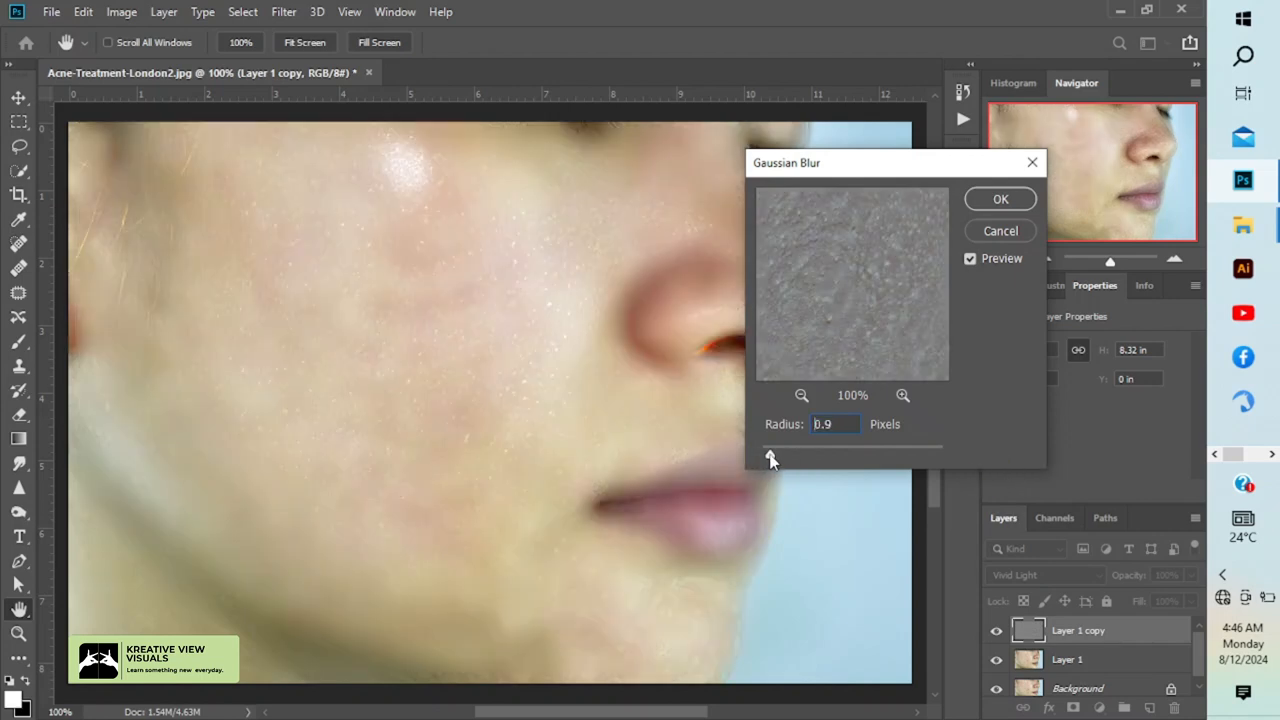
left_click_drag(772, 458, 784, 458)
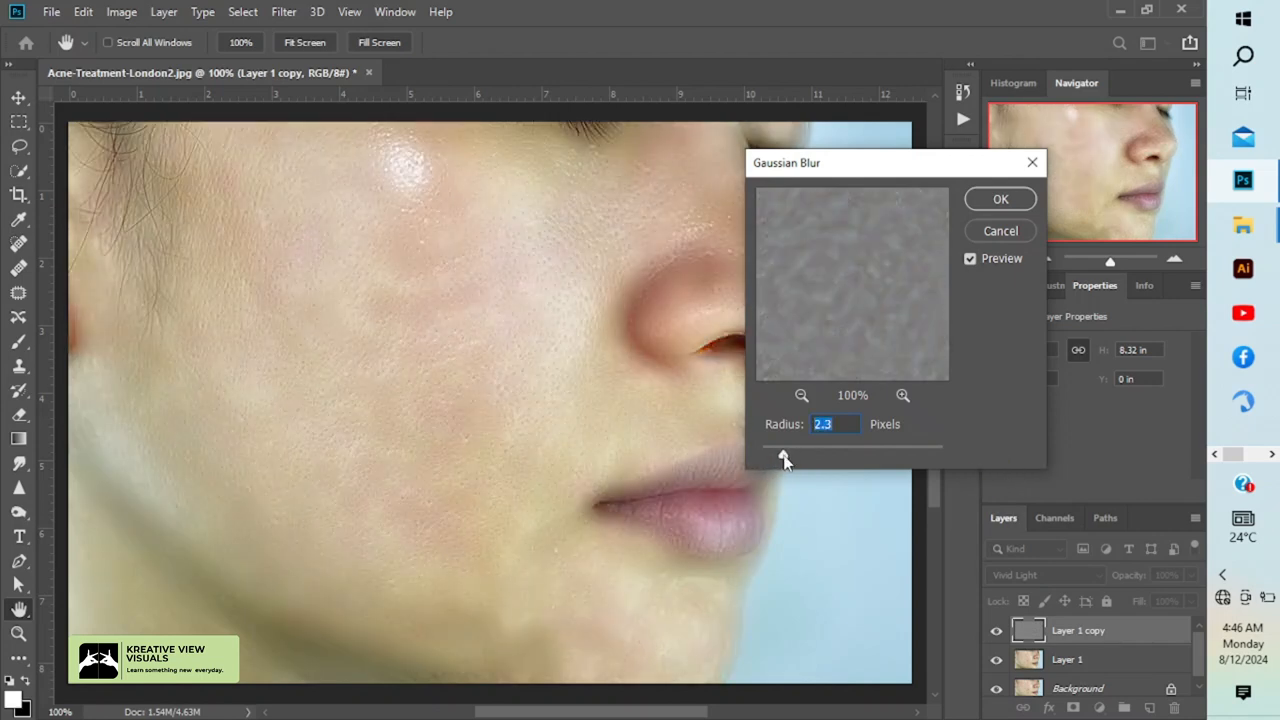
left_click_drag(784, 458, 800, 458)
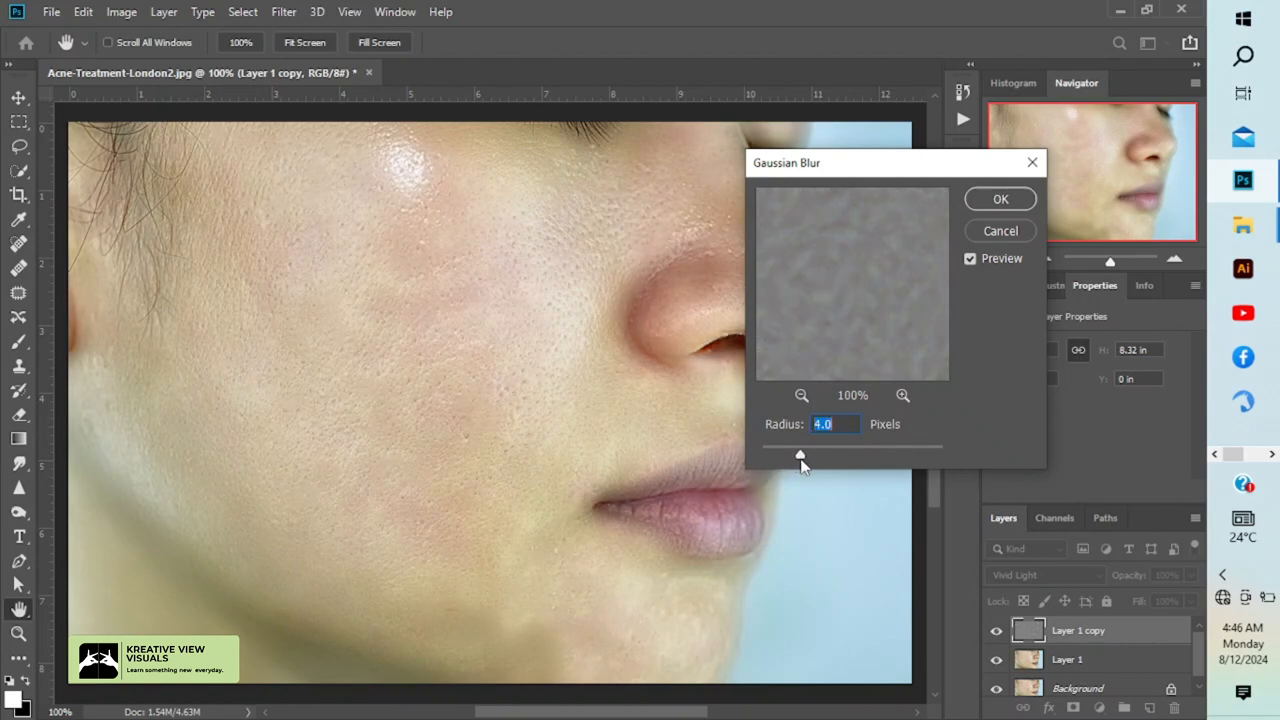
left_click_drag(800, 456, 804, 456)
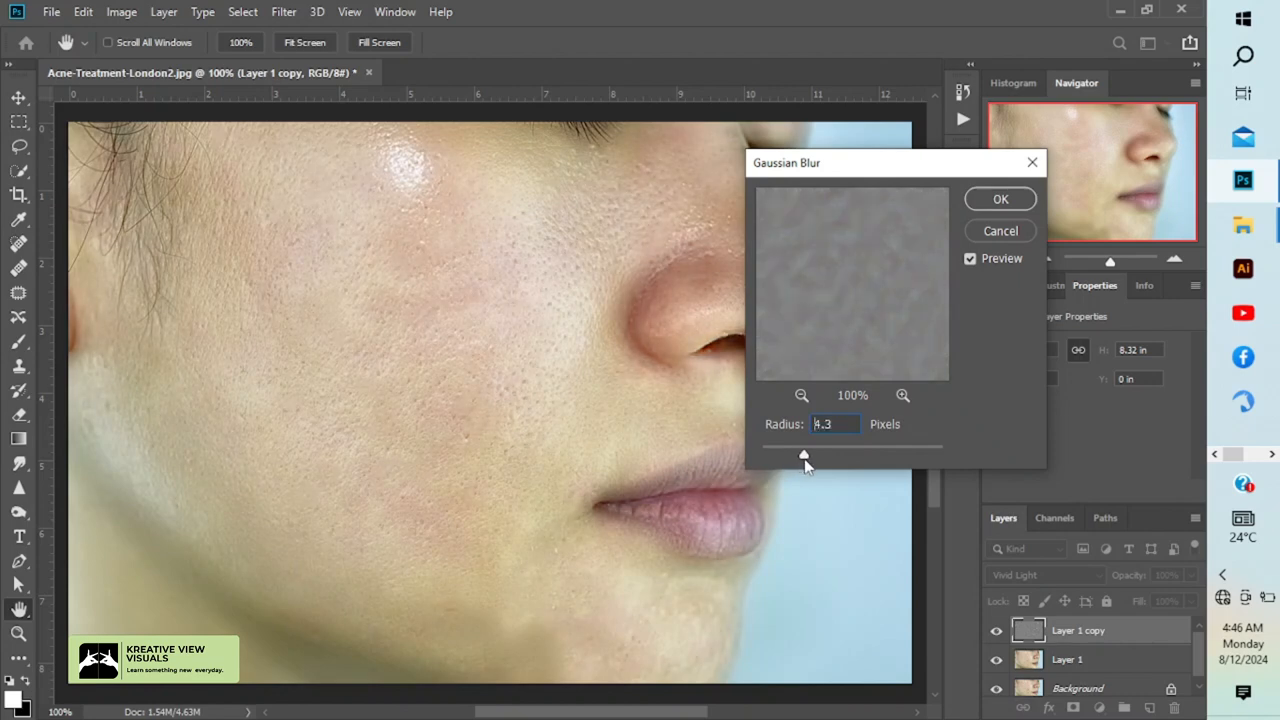
left_click_drag(804, 456, 812, 456)
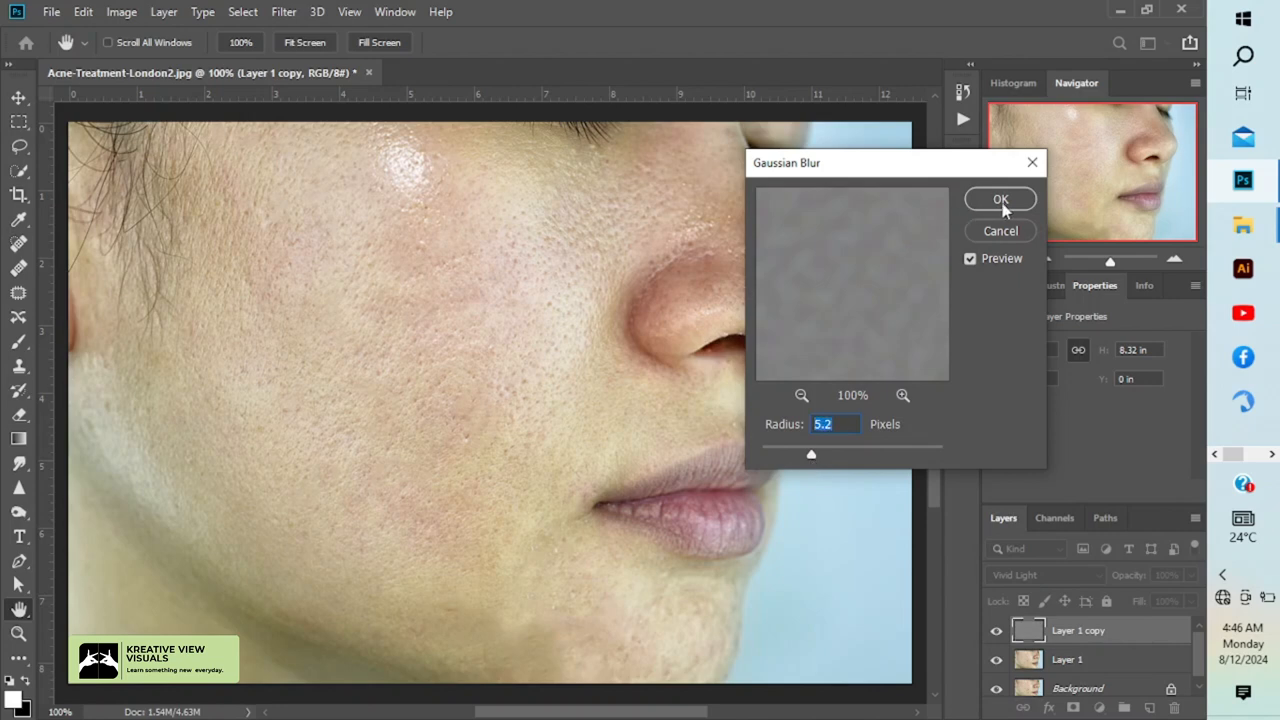
left_click(1000, 200)
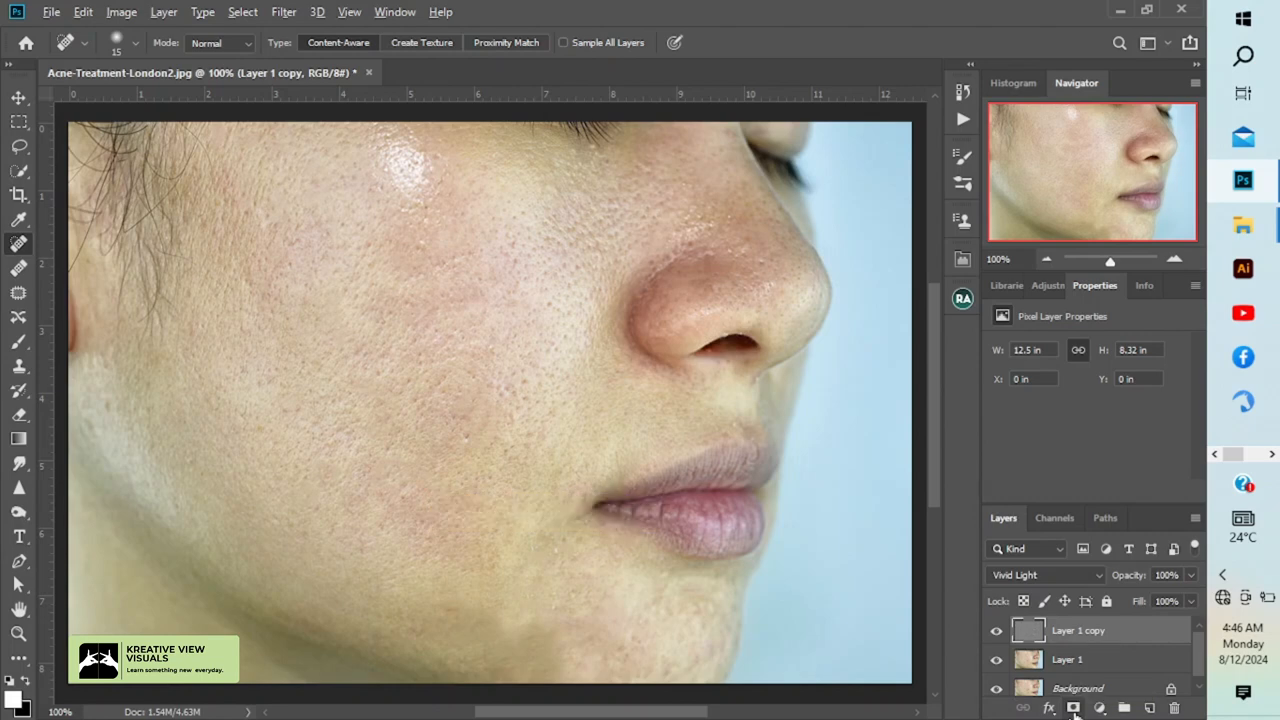
Add a black layer mask hiding the smoothing and set up a soft Brush tool.
left_click(1072, 708)
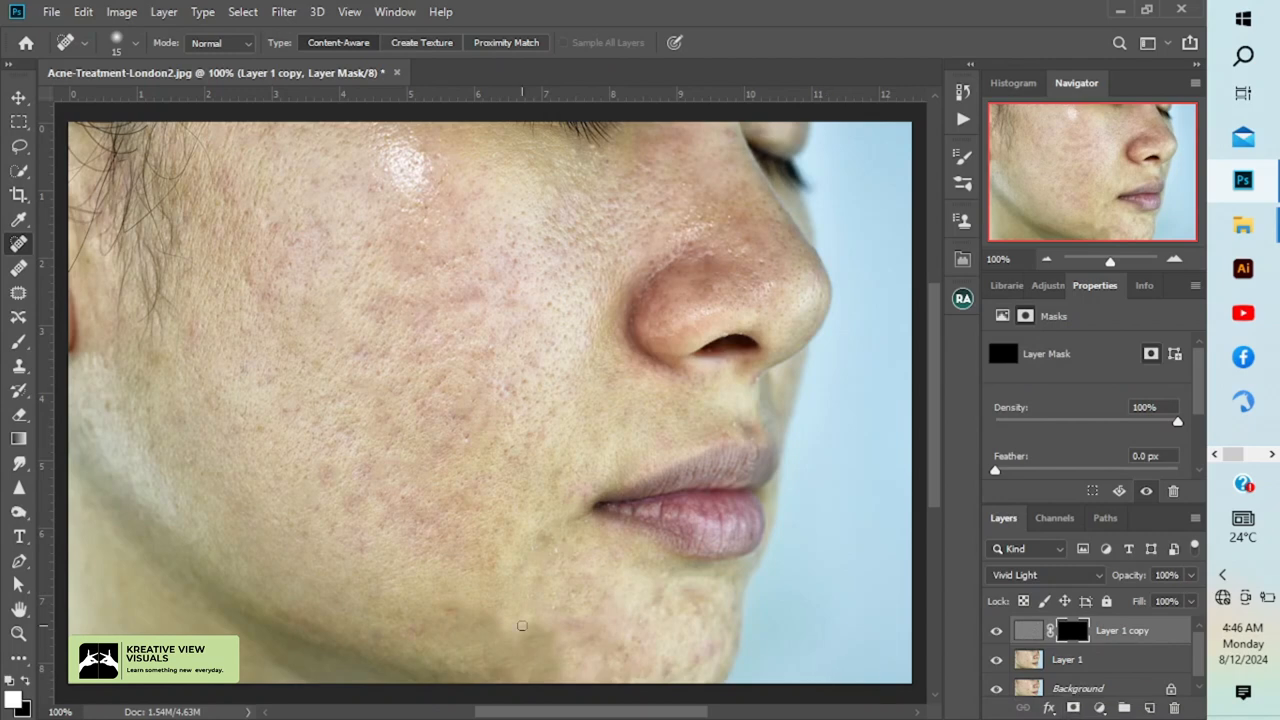
left_click(18, 340)
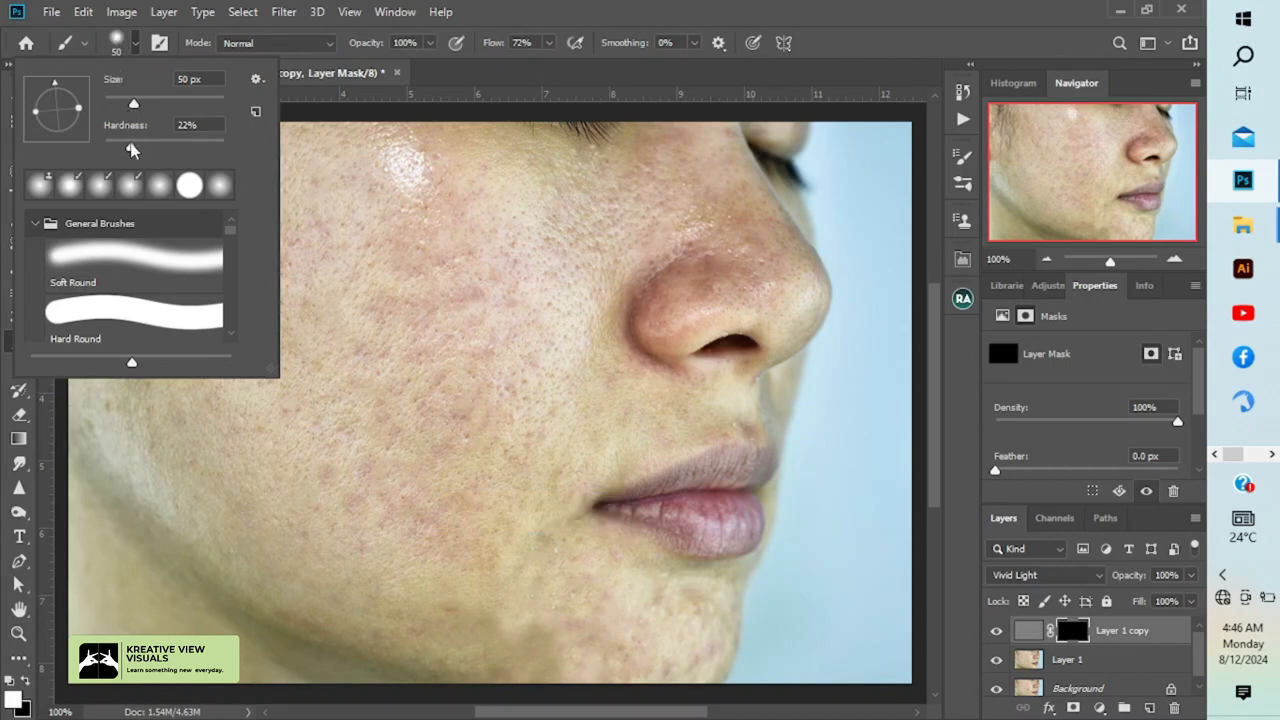
triple_click(198, 124)
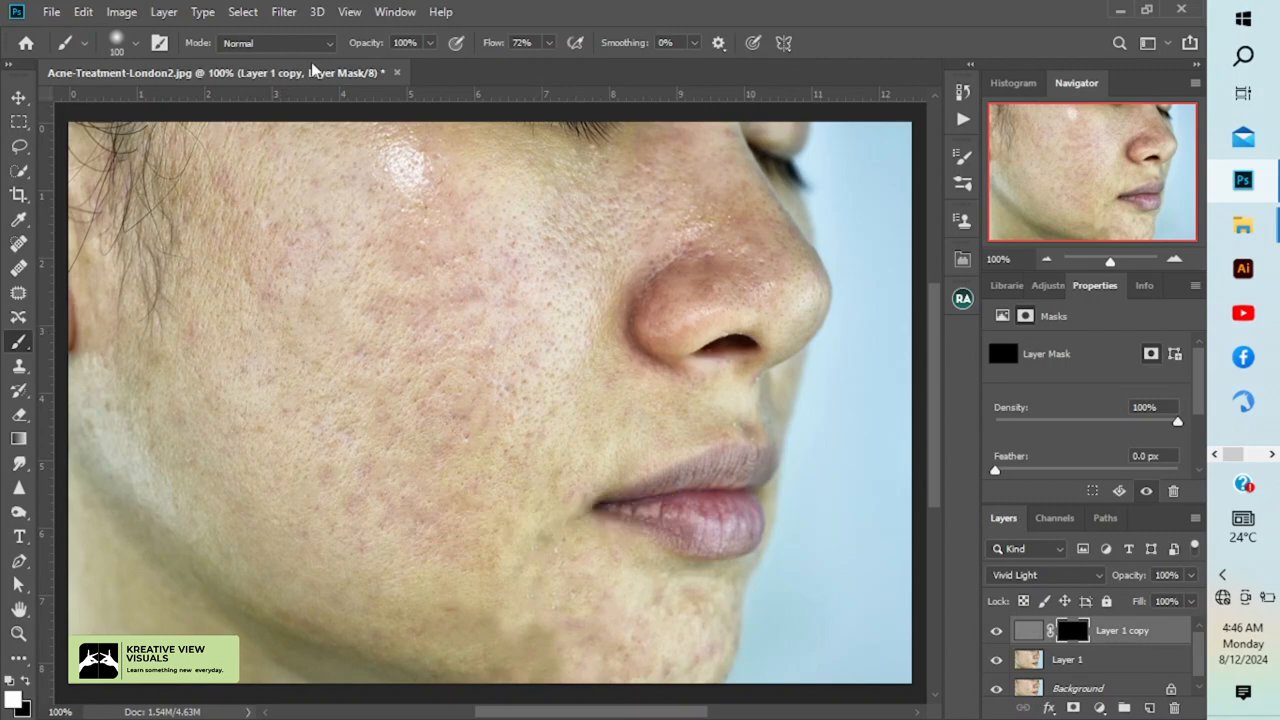
mouse_move(264, 180)
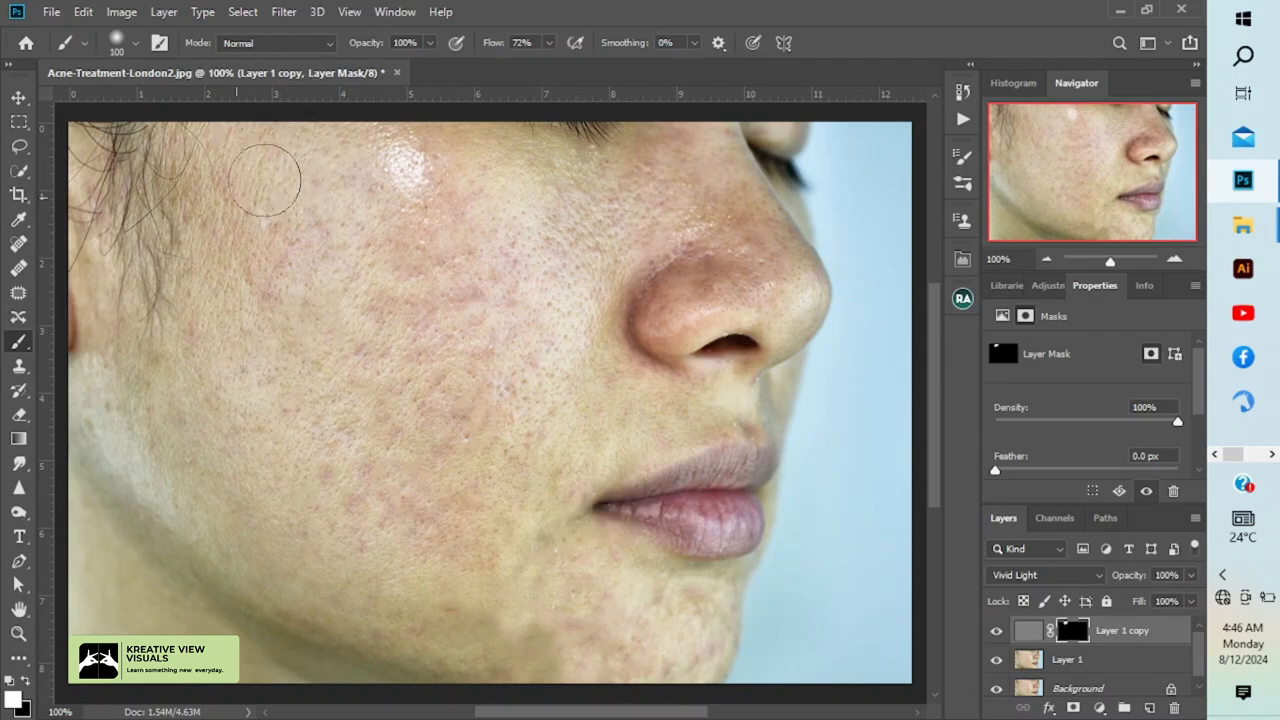
Paint the smoothing back over the skin, then hide the upper layers to compare with the original.
left_click_drag(264, 180, 360, 104)
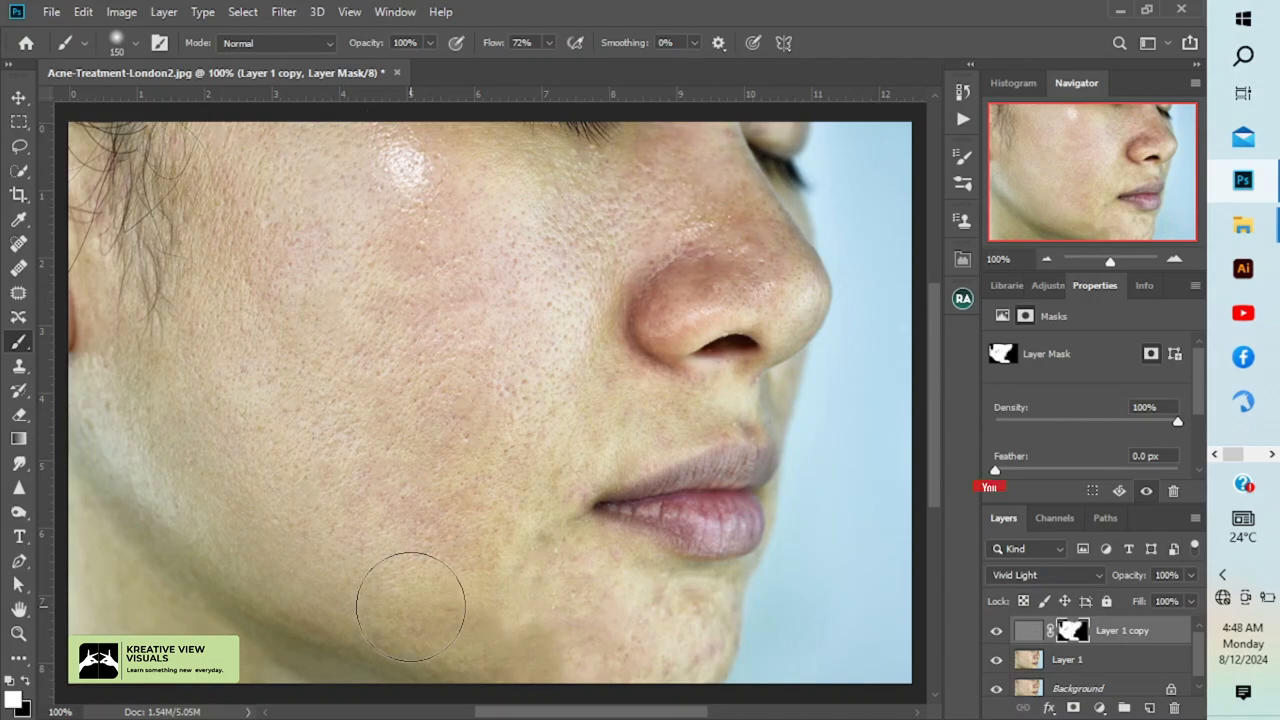
scroll("down", 3)
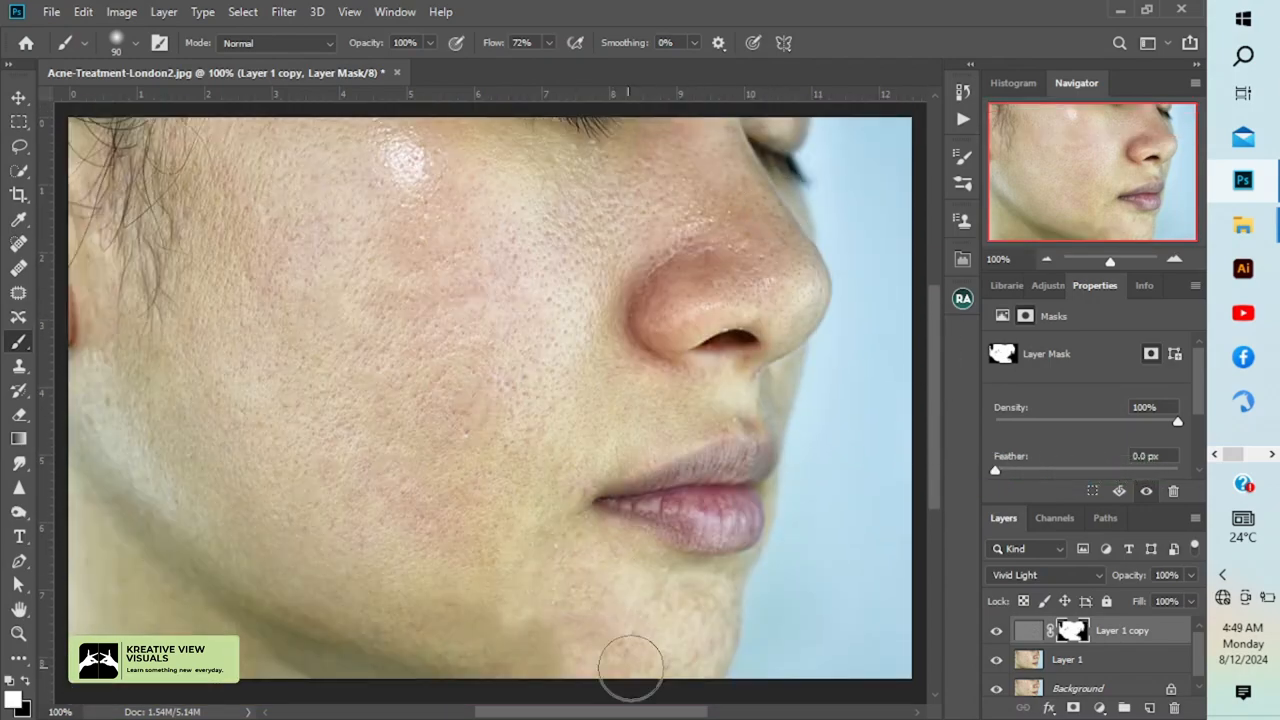
left_click(996, 636)
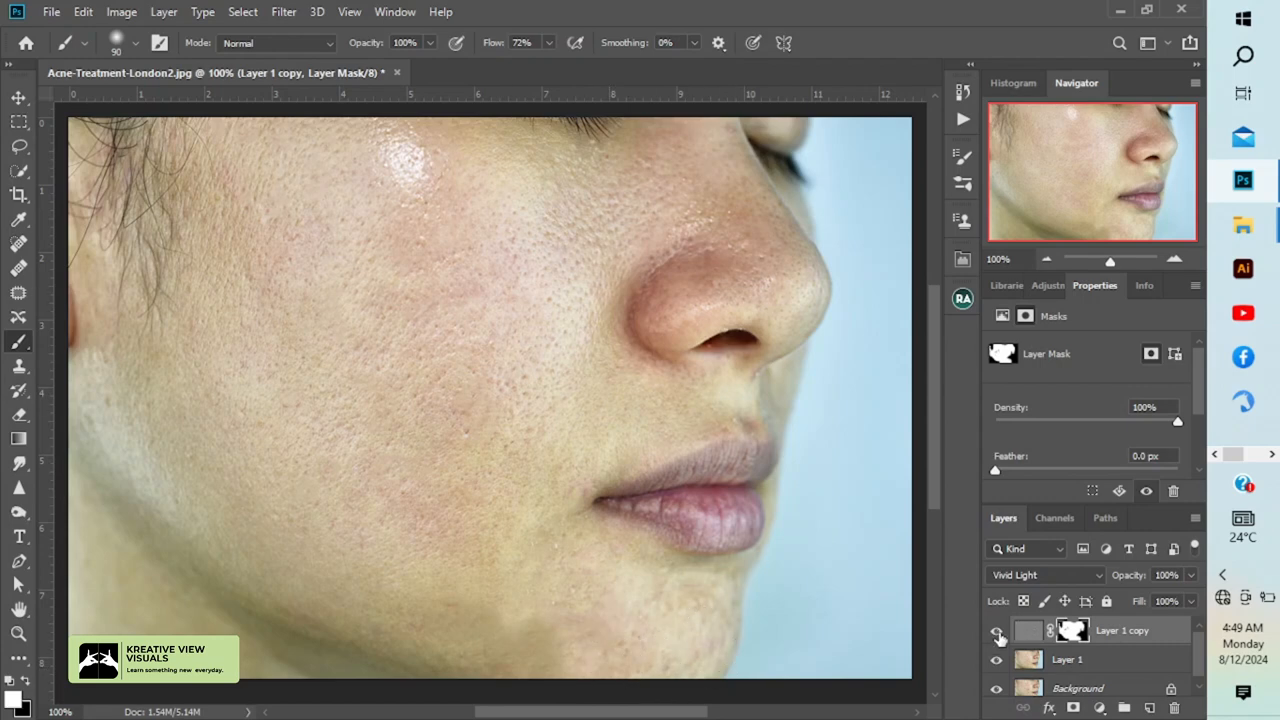
left_click(996, 630)
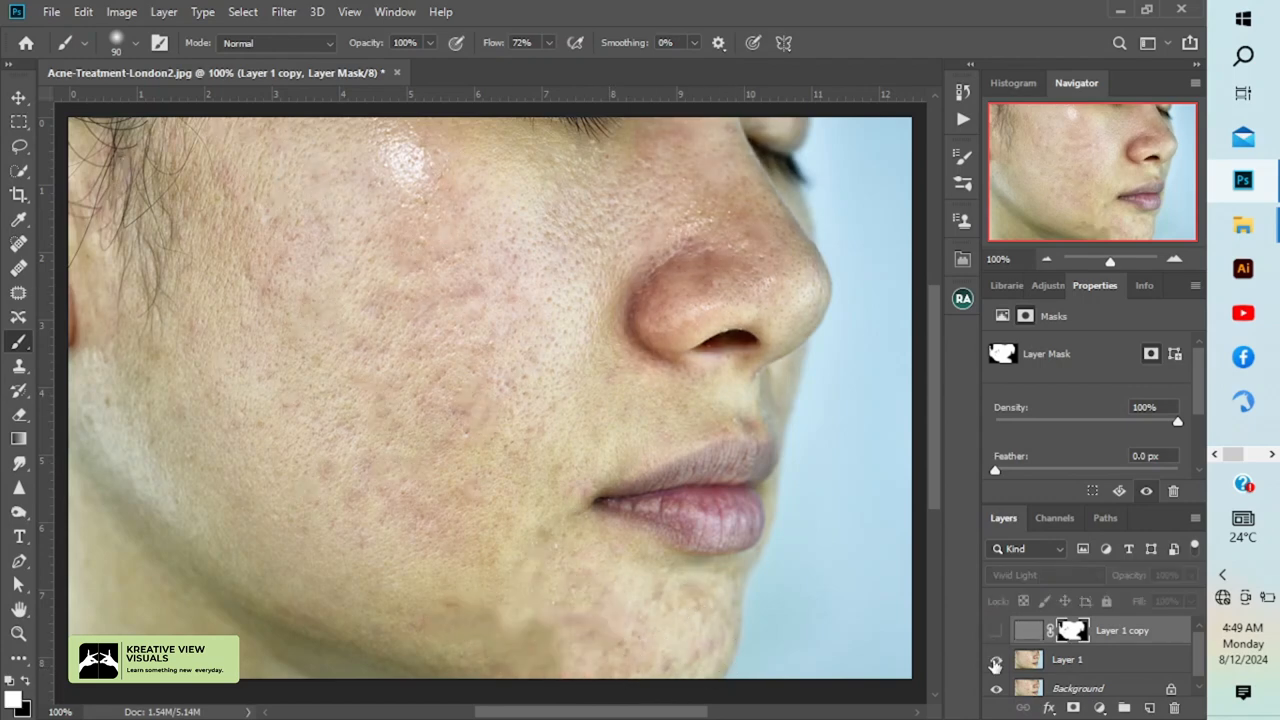
left_click(996, 660)
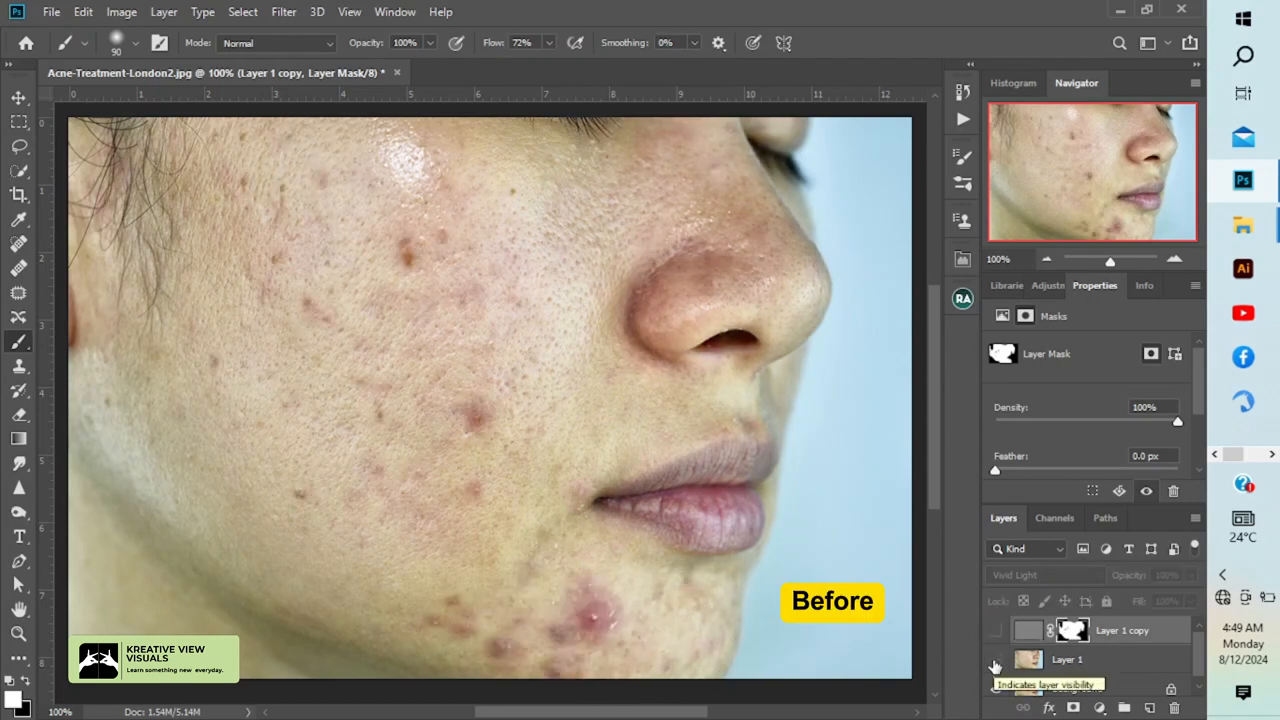